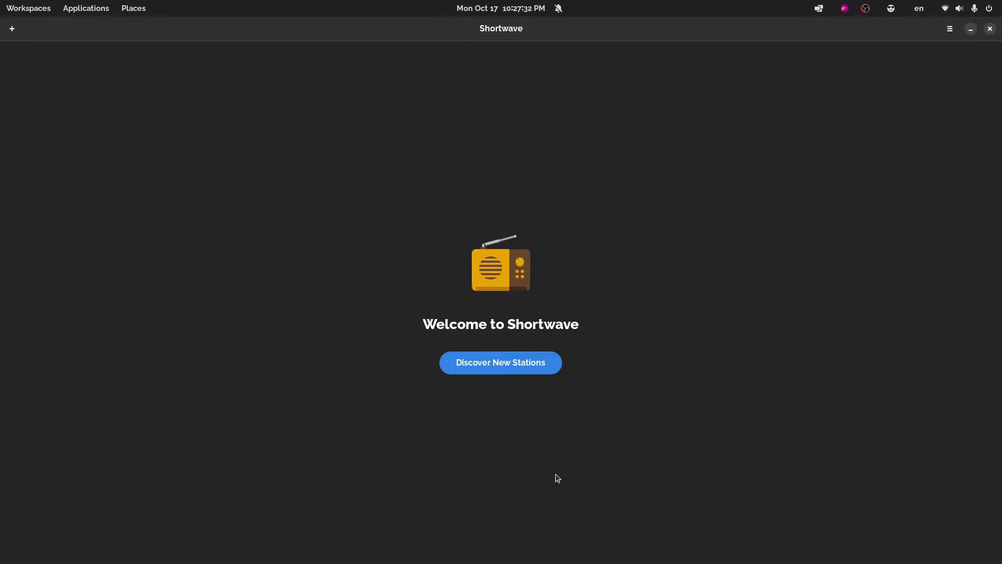
Open Discover New Stations and scroll through the Most Voted and Trending station lists and back up
{"action": "left_click", "coordinate": [501, 362]}
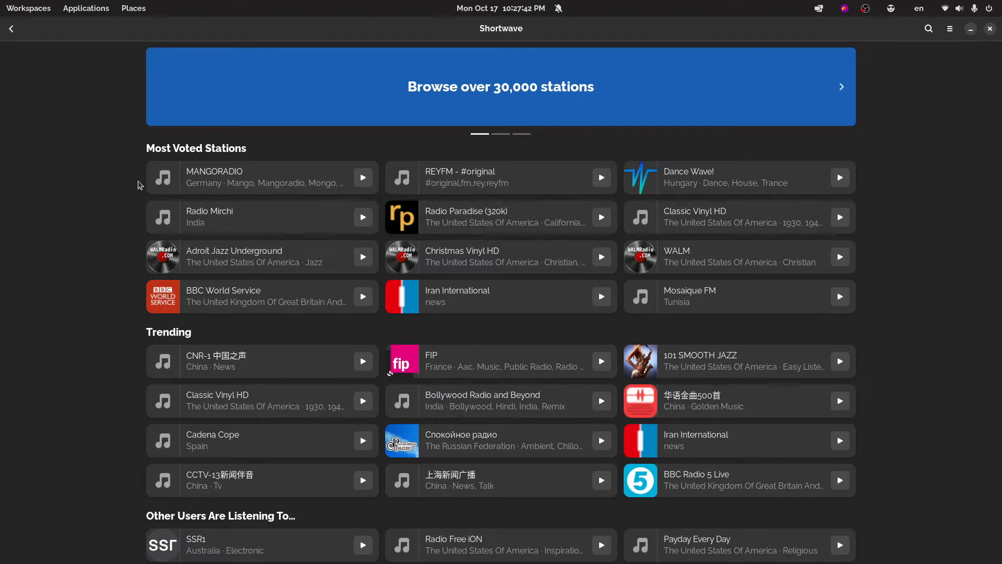
{"action": "mouse_move", "coordinate": [247, 33]}
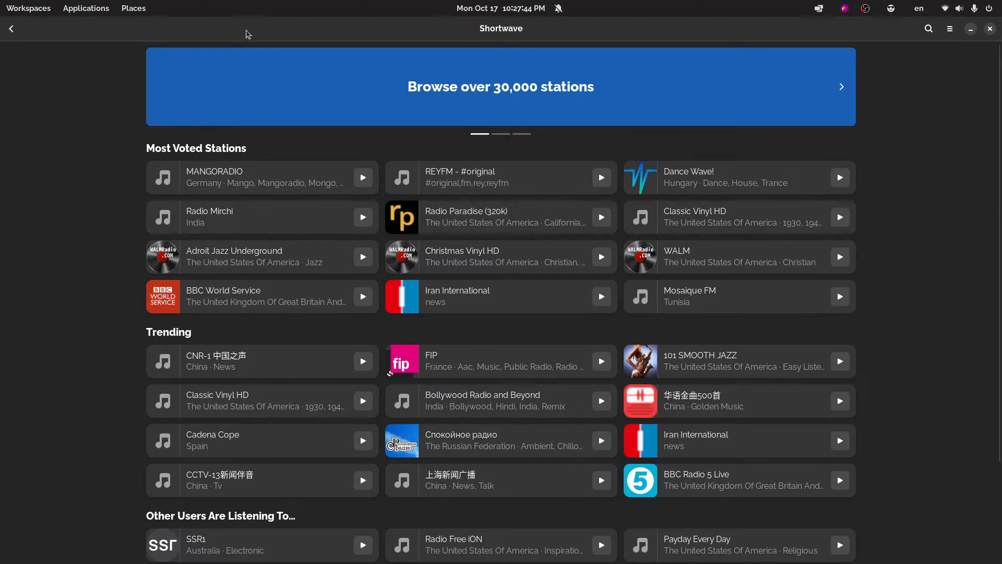
{"action": "mouse_move", "coordinate": [584, 115]}
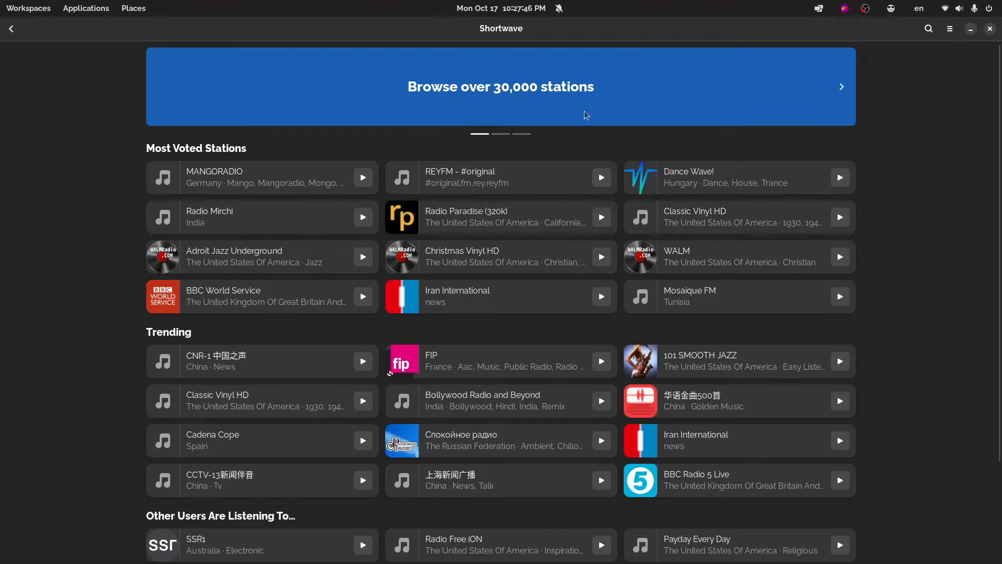
{"action": "mouse_move", "coordinate": [801, 103]}
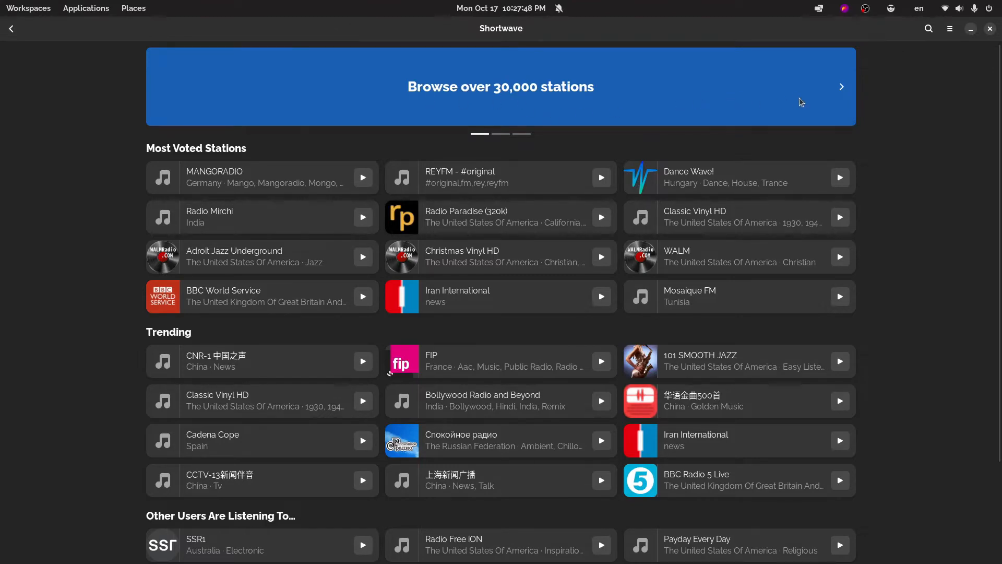
{"action": "mouse_move", "coordinate": [500, 137]}
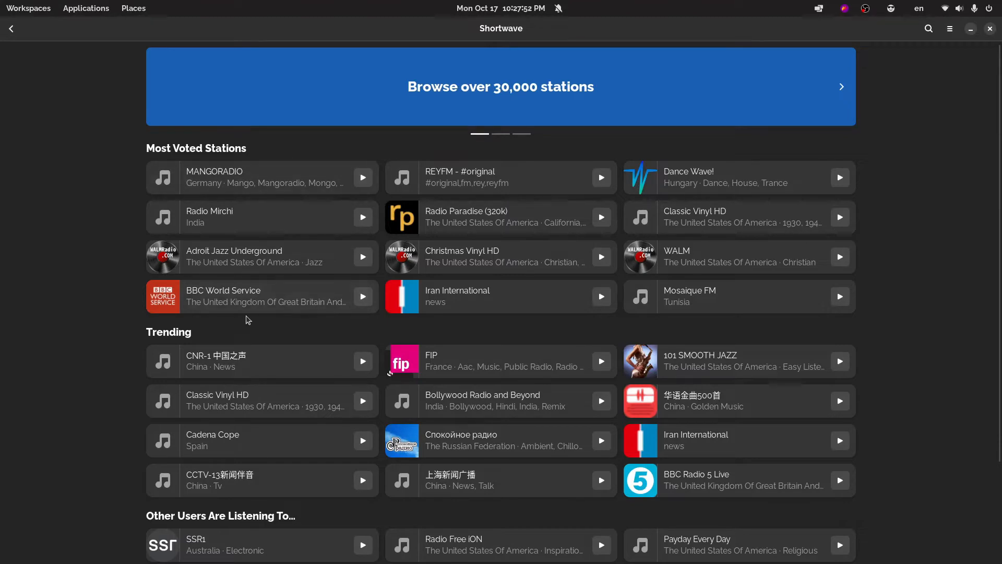
{"action": "mouse_move", "coordinate": [326, 147]}
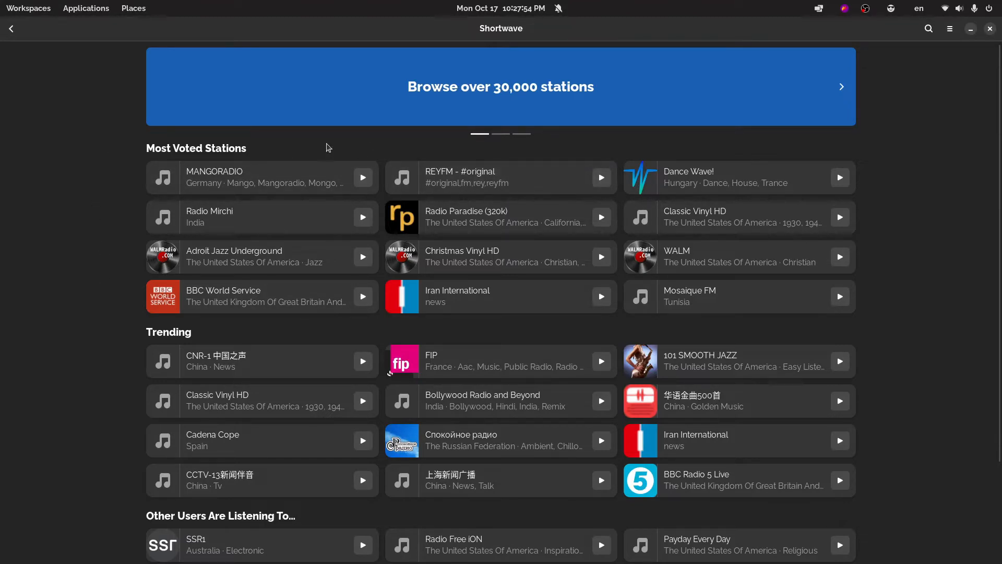
{"action": "mouse_move", "coordinate": [92, 272]}
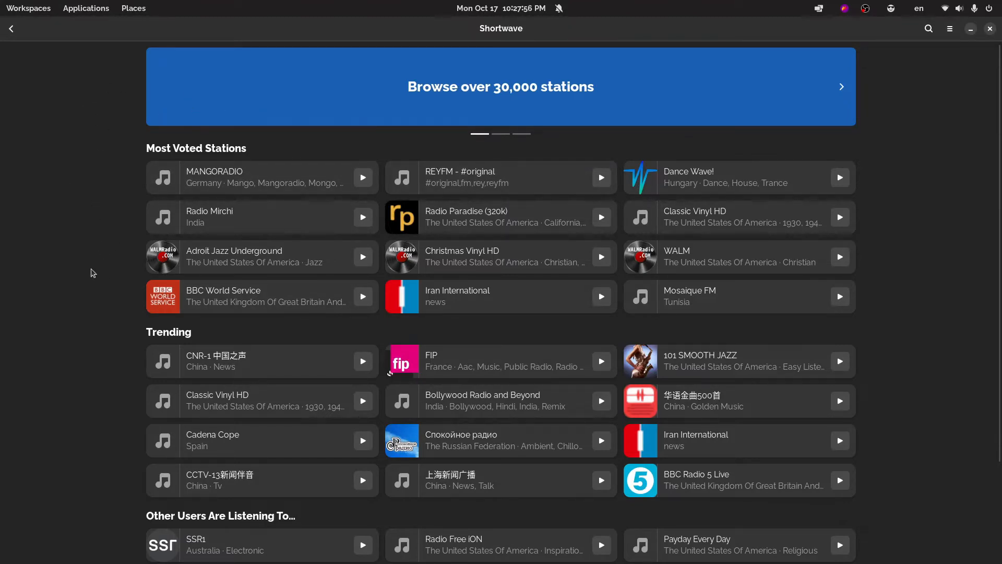
{"action": "mouse_move", "coordinate": [116, 201]}
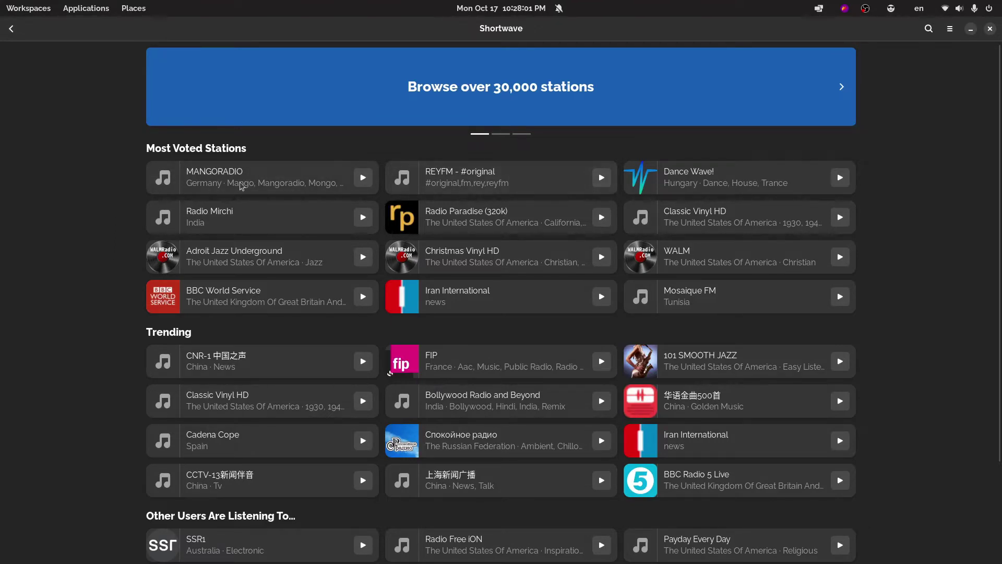
{"action": "mouse_move", "coordinate": [253, 168]}
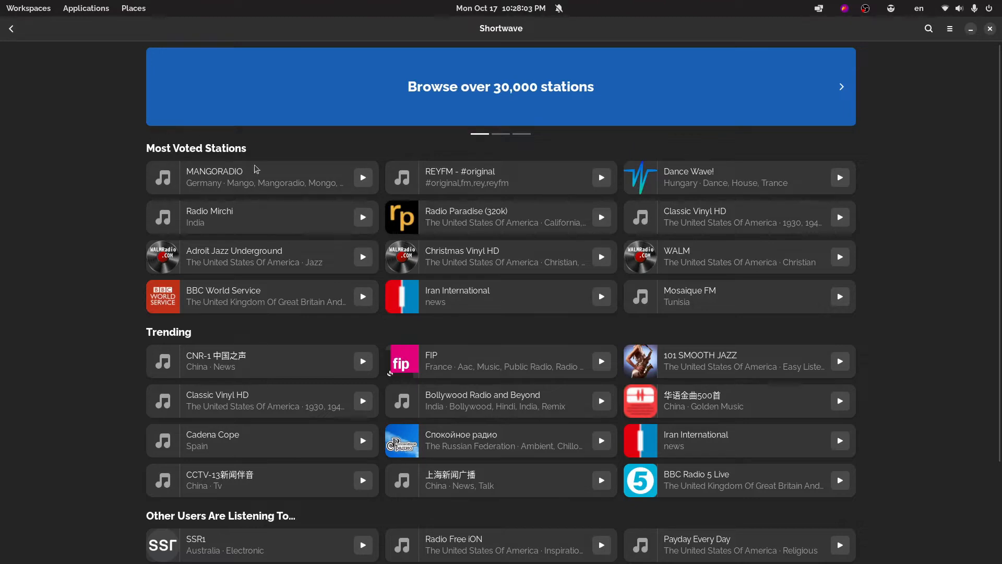
{"action": "mouse_move", "coordinate": [254, 225]}
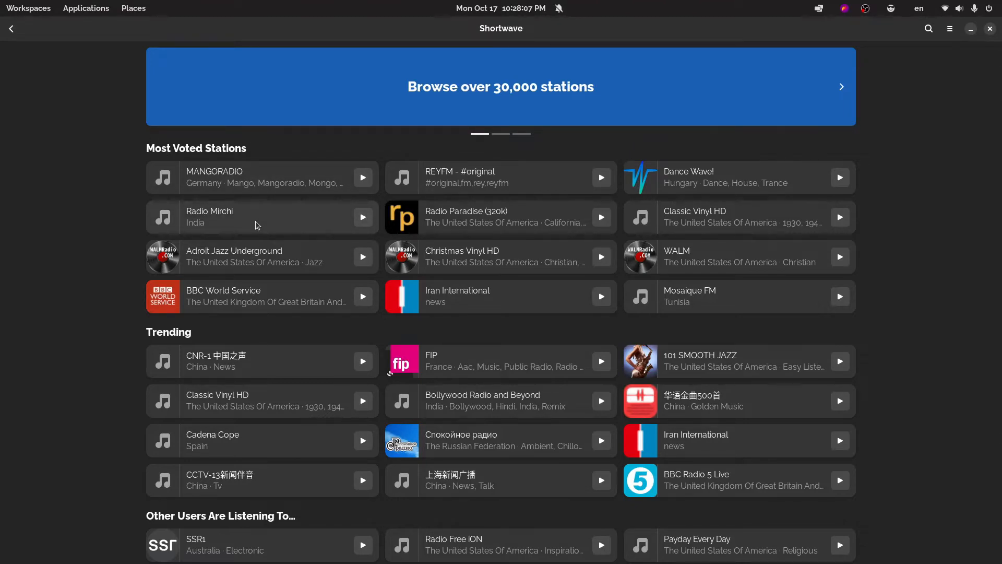
{"action": "scroll", "scroll_direction": "down", "scroll_amount": 3}
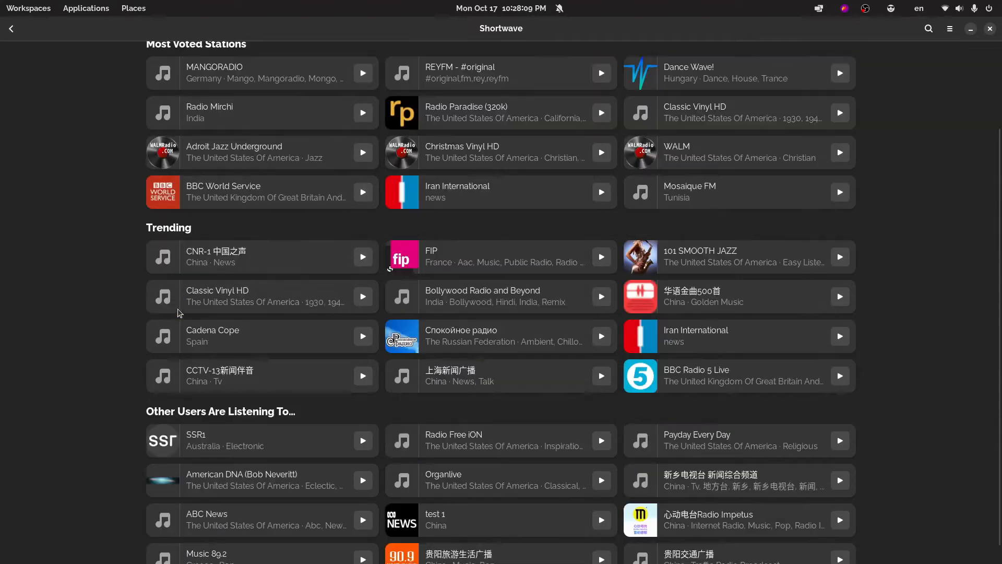
{"action": "scroll", "scroll_direction": "down", "scroll_amount": 3}
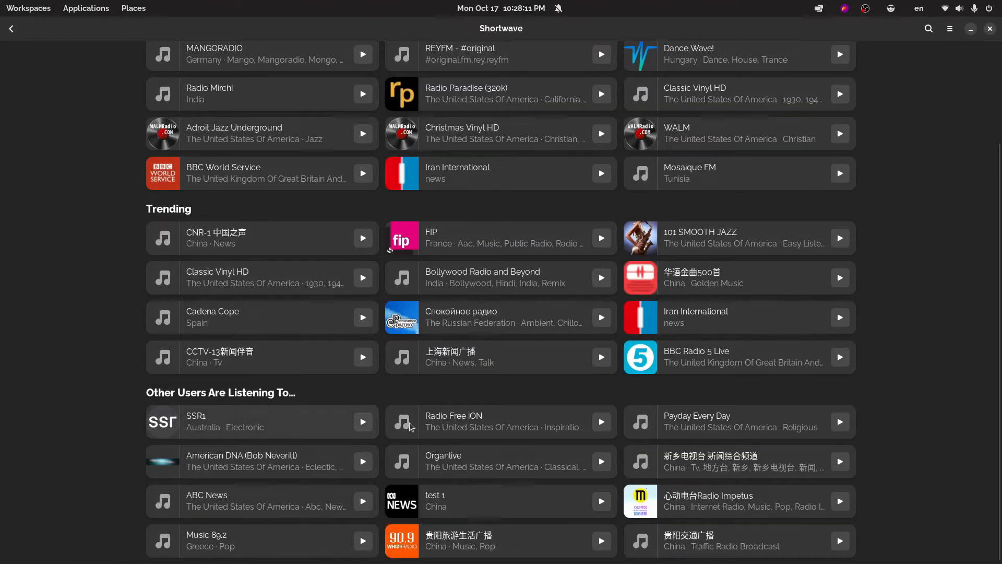
{"action": "scroll", "scroll_direction": "up", "scroll_amount": 3}
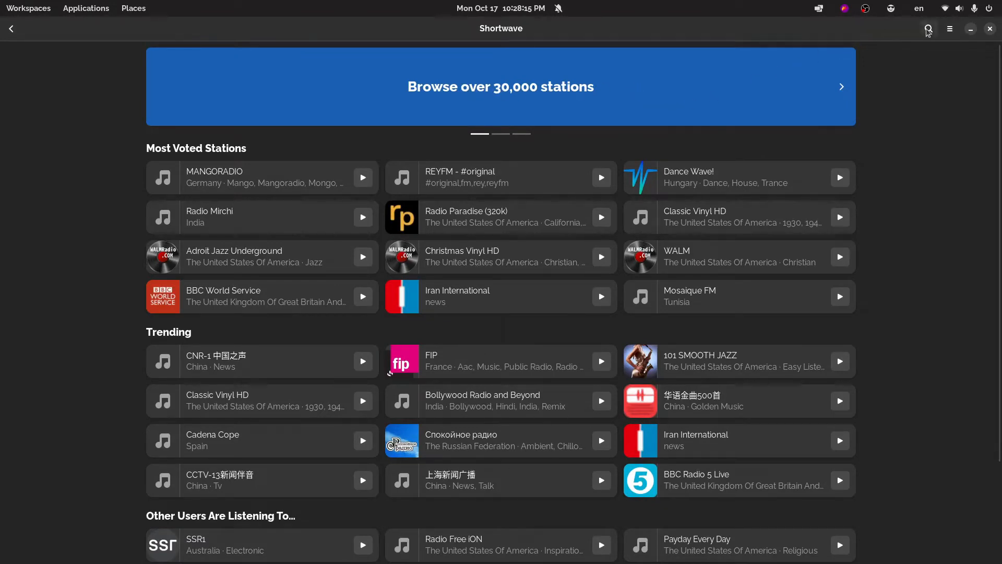
Search the station directory for 'KTU' to list matching stations
{"action": "left_click", "coordinate": [928, 28]}
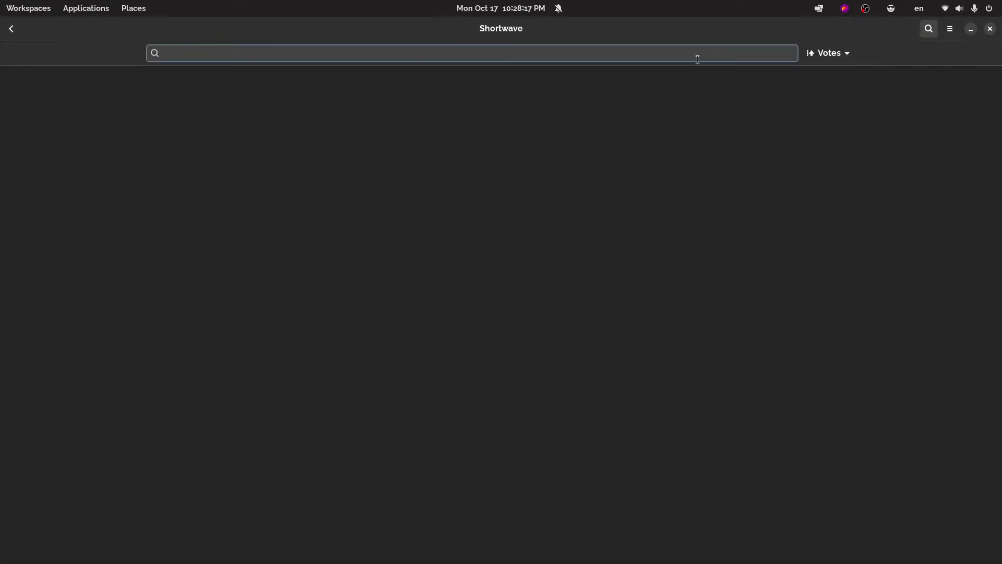
{"action": "type", "text": "K"}
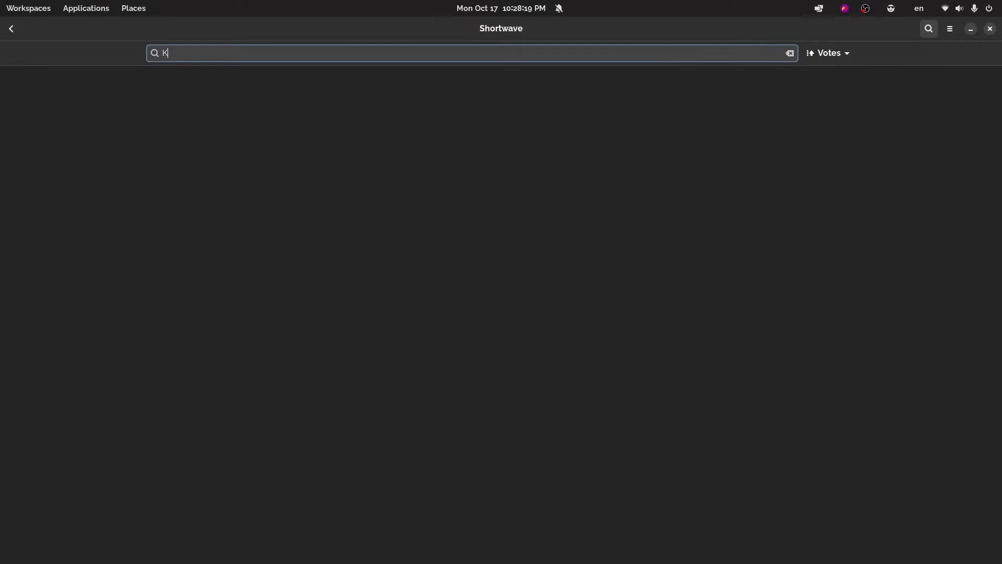
{"action": "type", "text": "TU"}
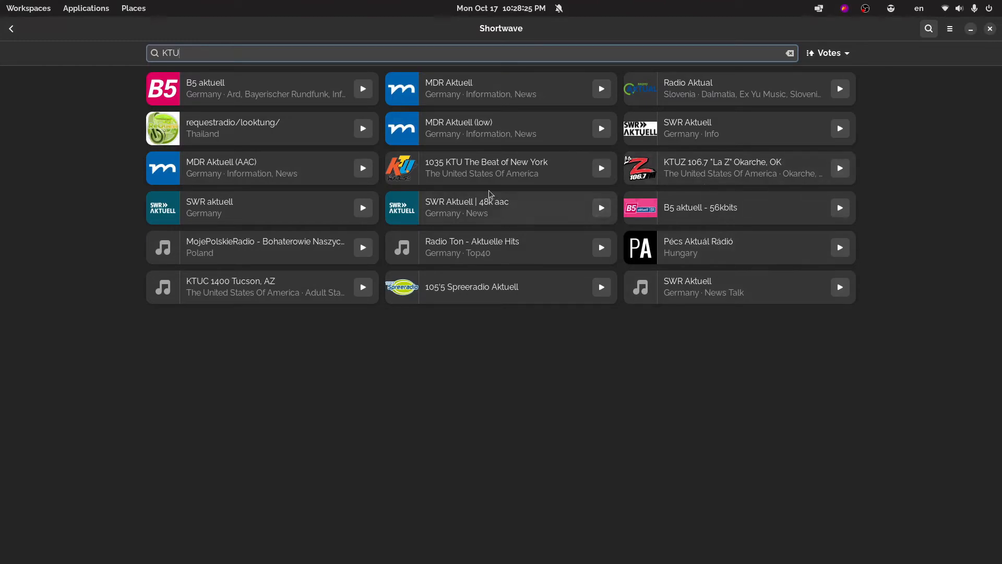
{"action": "left_click", "coordinate": [486, 168]}
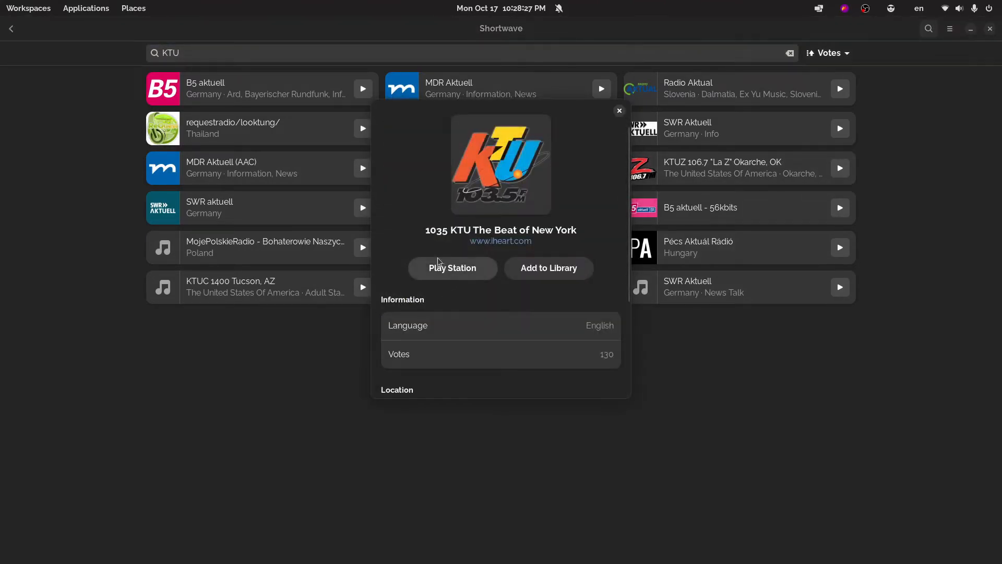
{"action": "mouse_move", "coordinate": [510, 249]}
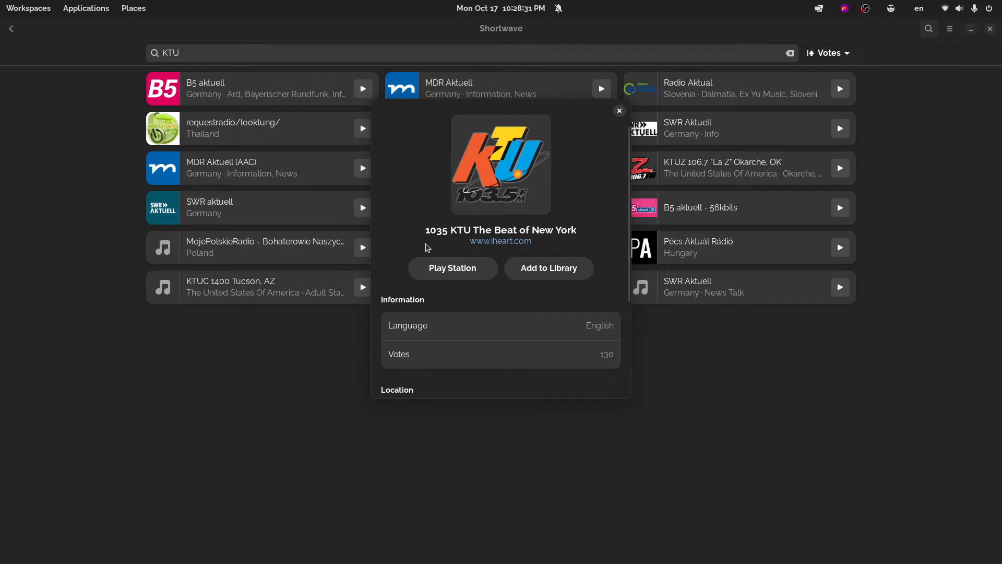
{"action": "mouse_move", "coordinate": [431, 274]}
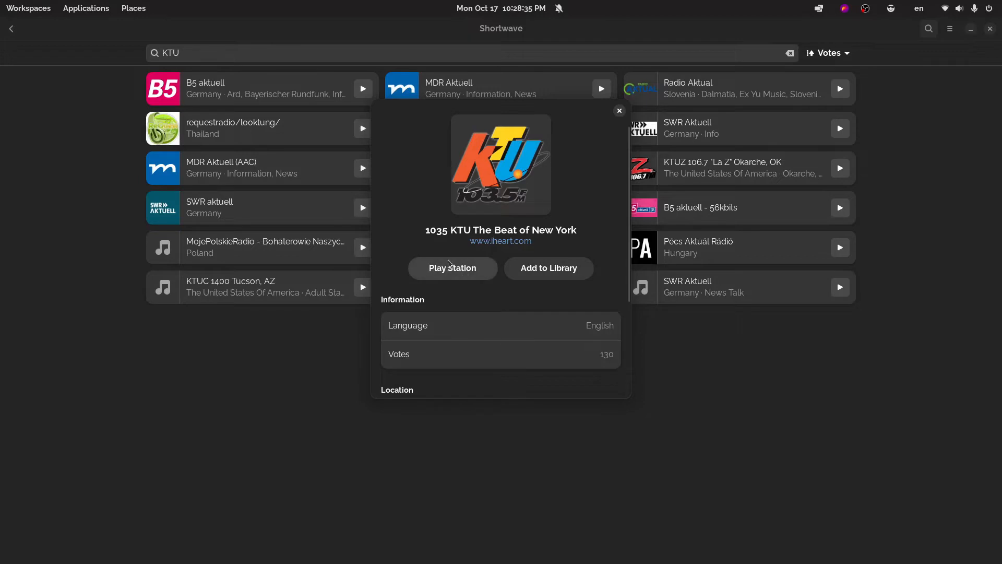
{"action": "mouse_move", "coordinate": [497, 282]}
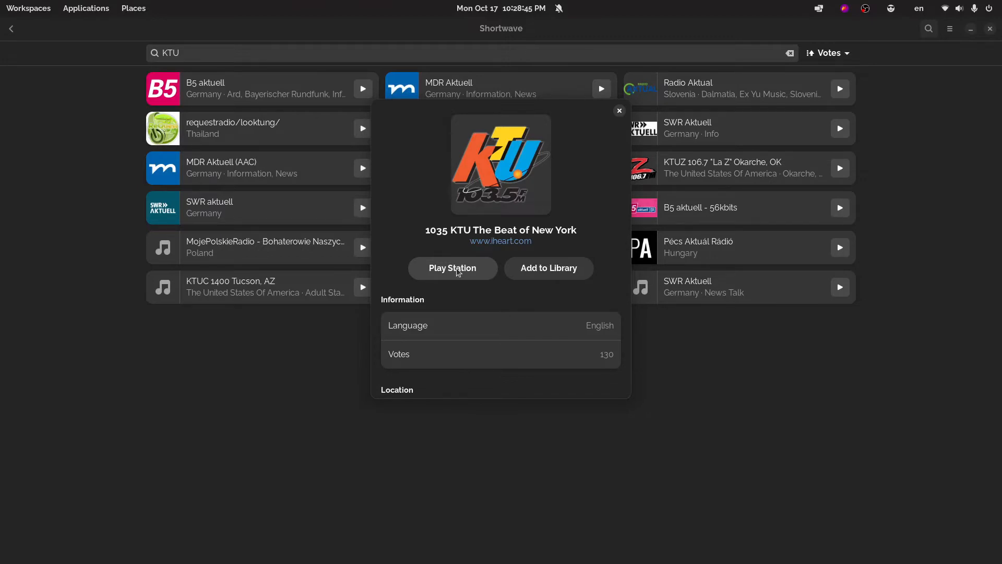
{"action": "mouse_move", "coordinate": [544, 268]}
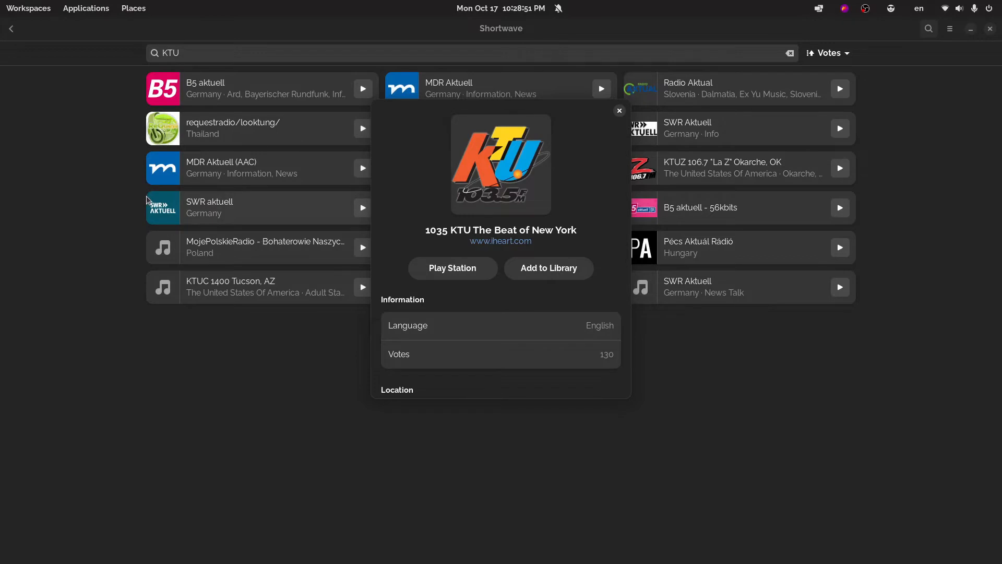
{"action": "mouse_move", "coordinate": [523, 315]}
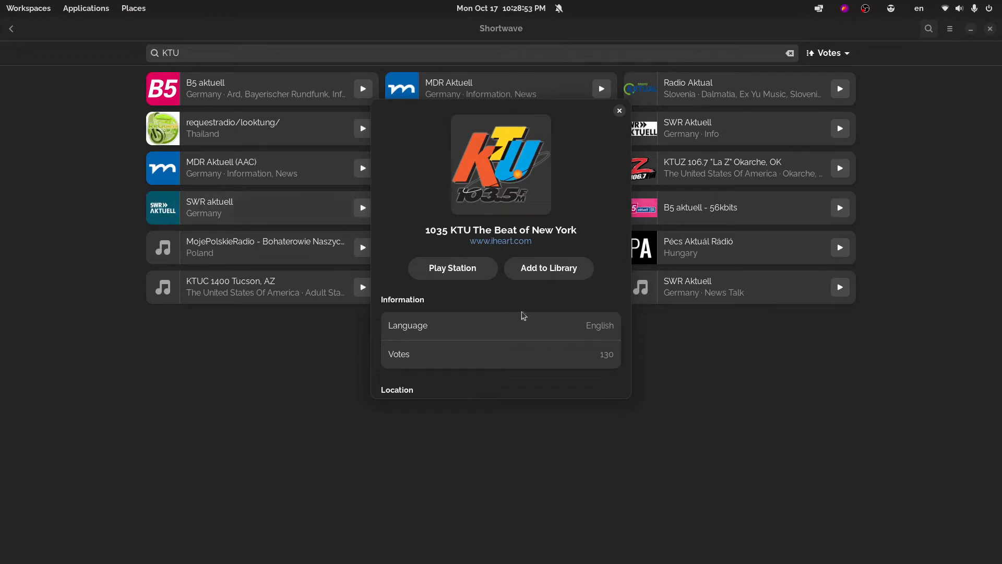
{"action": "mouse_move", "coordinate": [470, 330]}
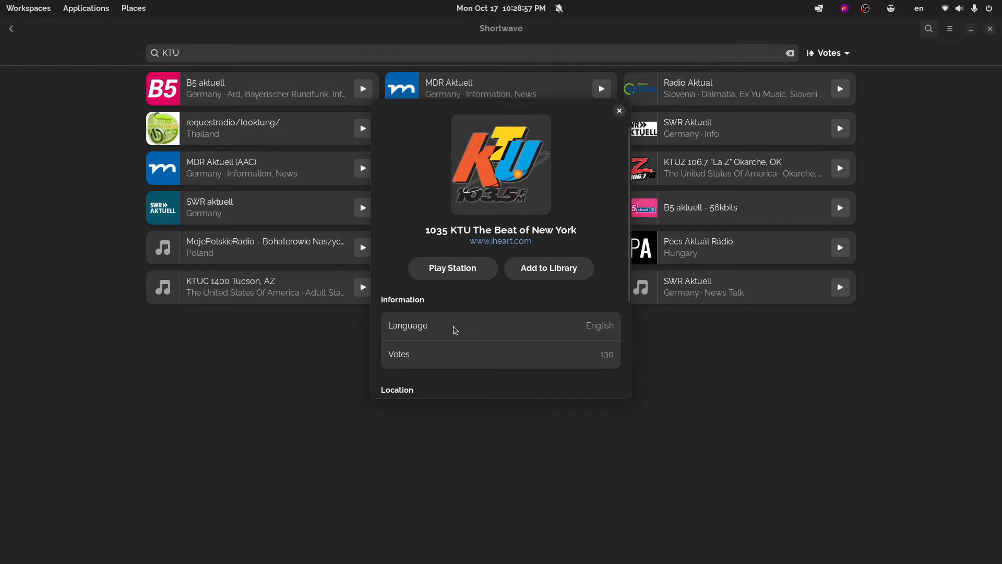
{"action": "mouse_move", "coordinate": [166, 112]}
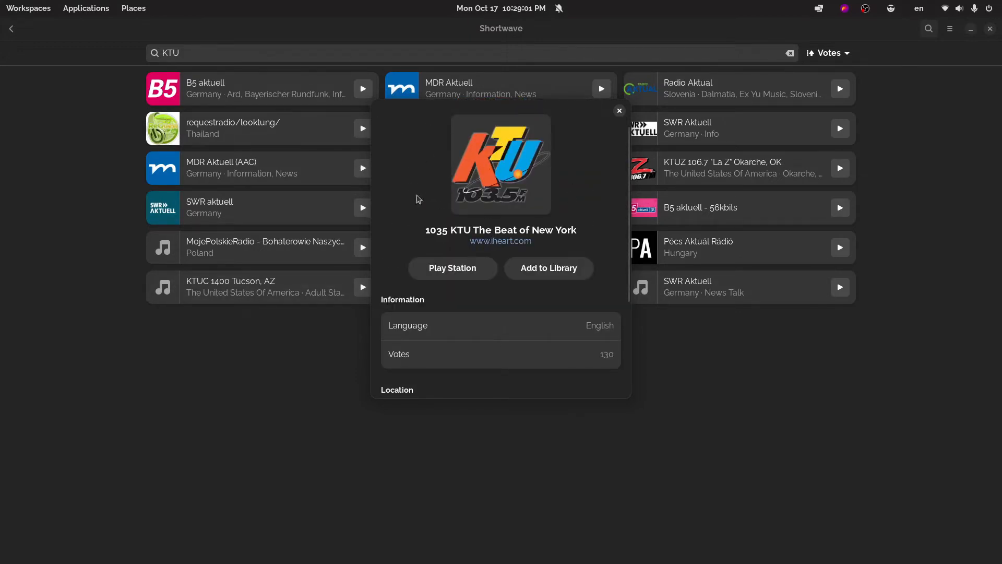
{"action": "scroll", "scroll_direction": "down", "scroll_amount": 3}
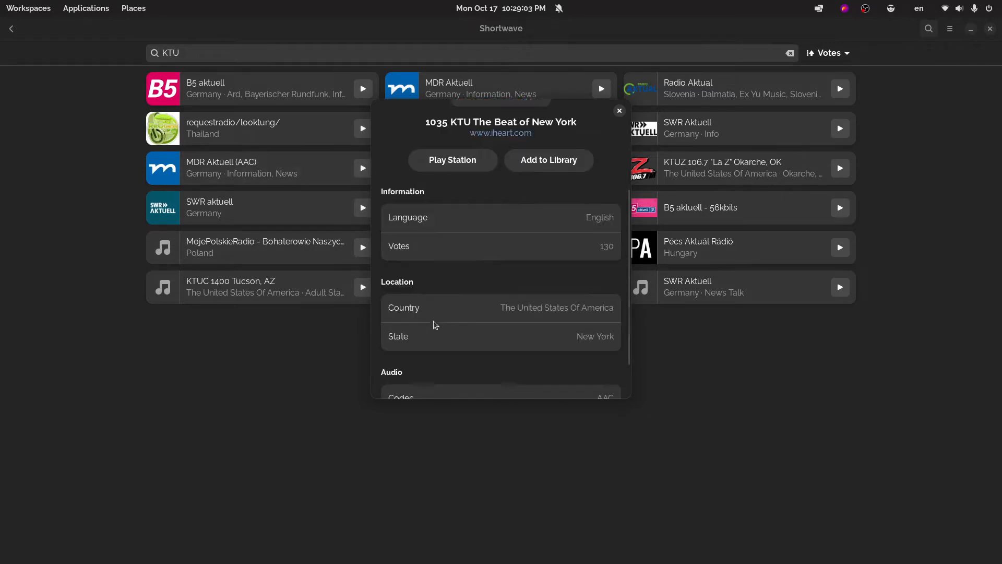
{"action": "mouse_move", "coordinate": [587, 226]}
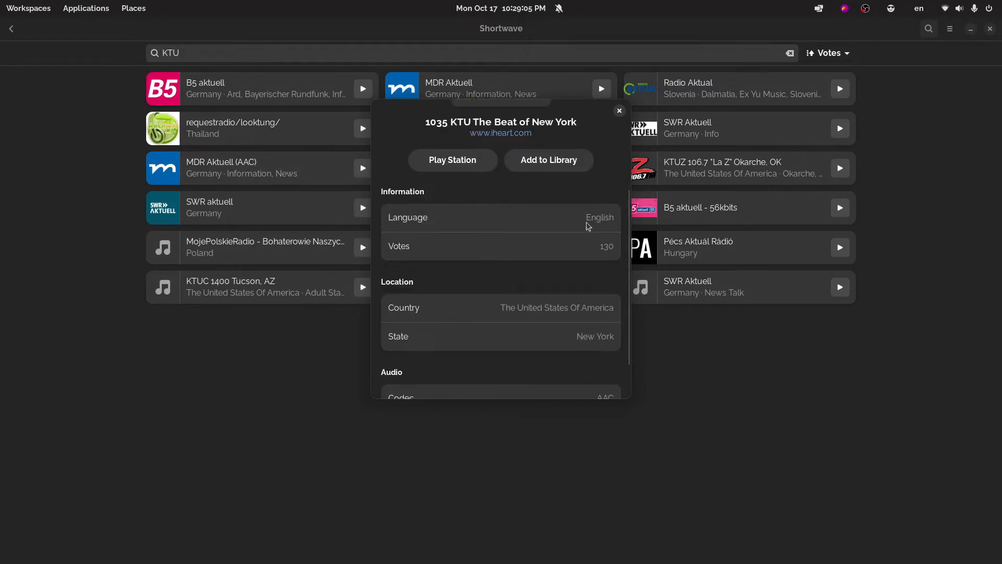
{"action": "mouse_move", "coordinate": [587, 208]}
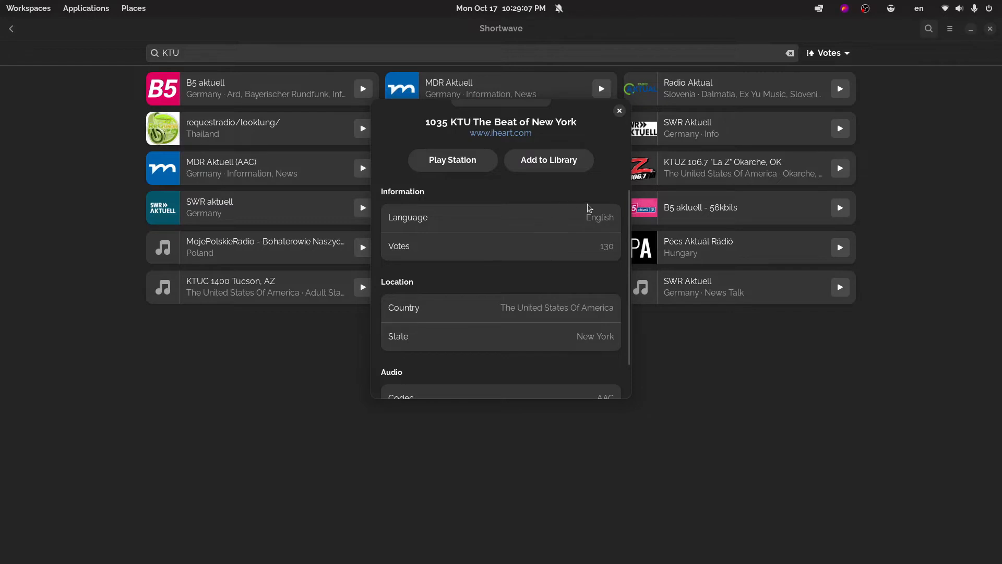
{"action": "scroll", "scroll_direction": "down", "scroll_amount": 3}
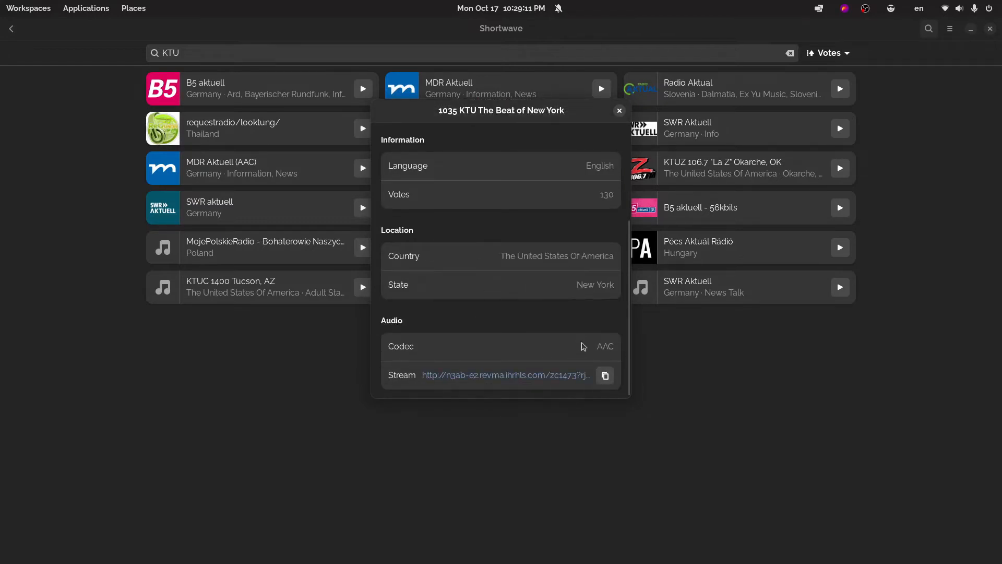
{"action": "mouse_move", "coordinate": [522, 370]}
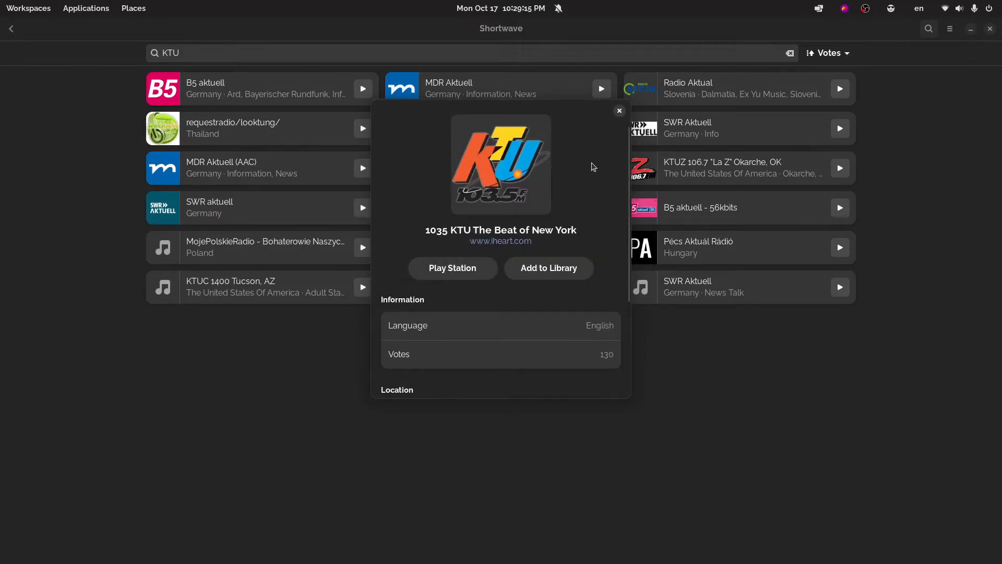
{"action": "mouse_move", "coordinate": [547, 268]}
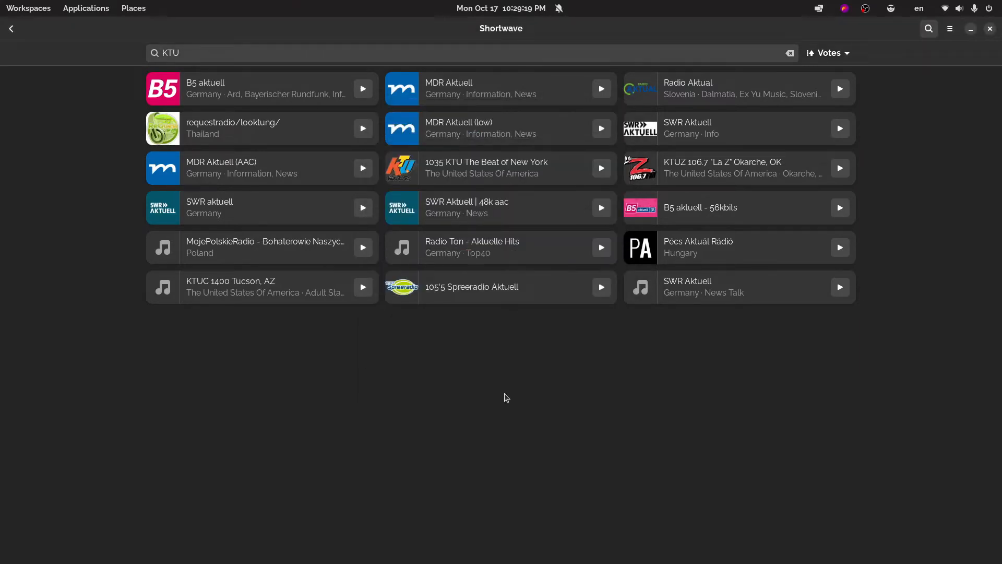
Return to the library and choose Create New Station from the main menu
{"action": "left_click", "coordinate": [11, 28]}
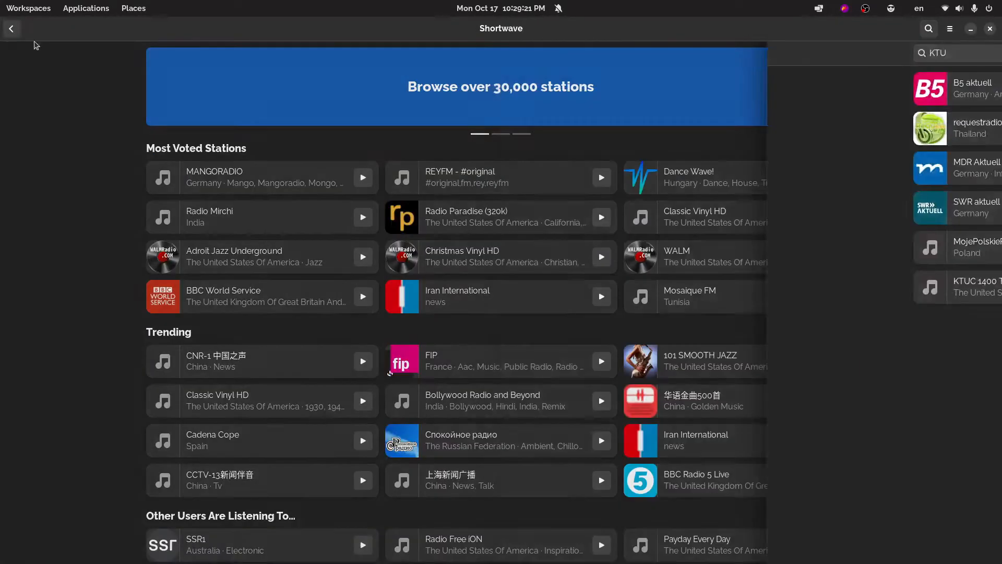
{"action": "left_click", "coordinate": [950, 28]}
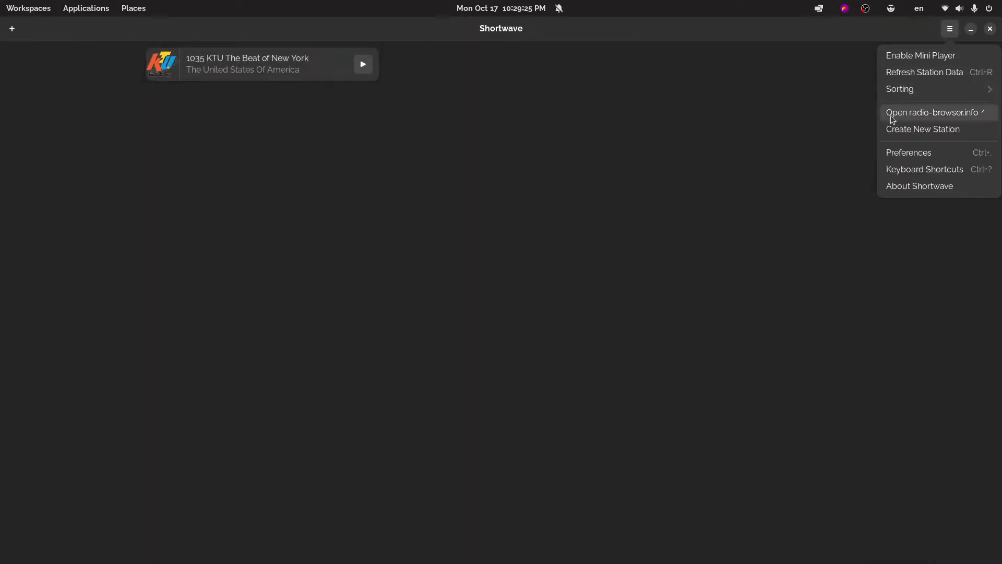
{"action": "left_click", "coordinate": [922, 129]}
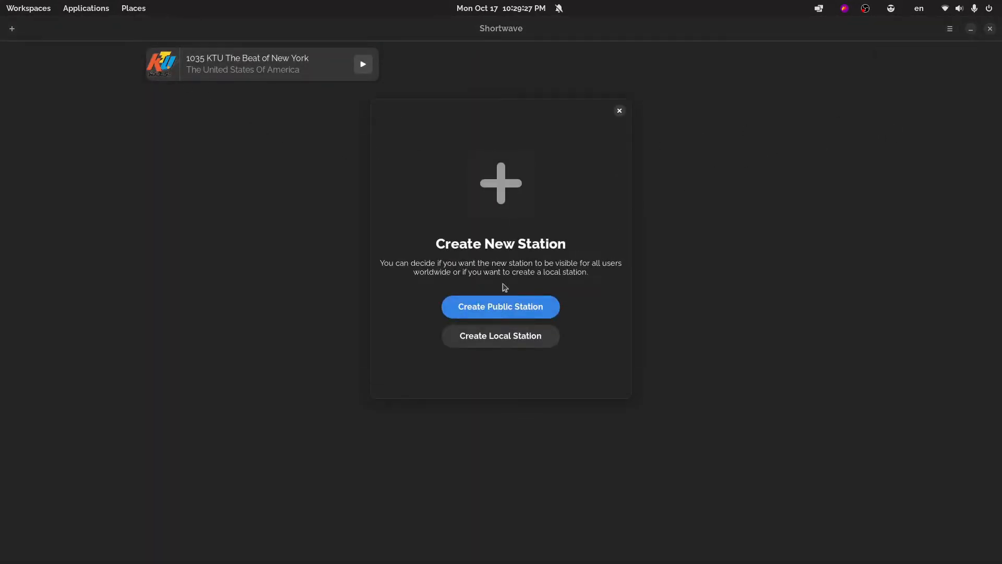
{"action": "mouse_move", "coordinate": [484, 277]}
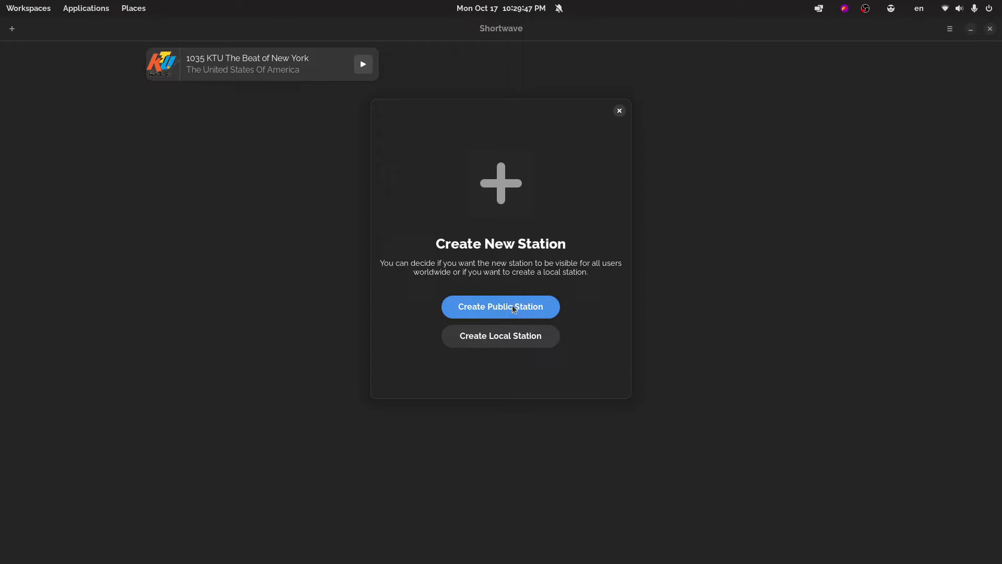
Try Create Local Station, enter 'fnfeuef', then go back to the chooser
{"action": "left_click", "coordinate": [501, 336]}
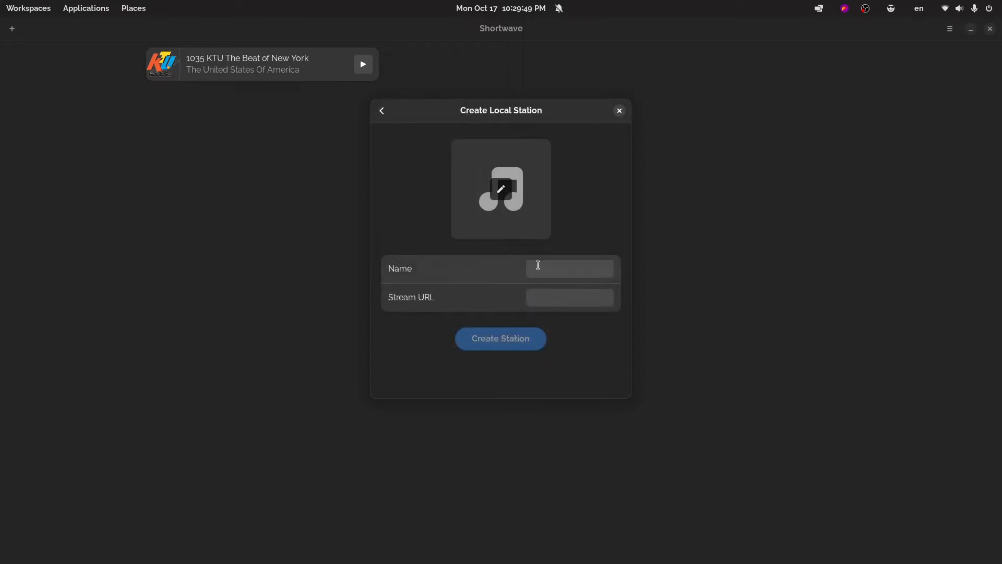
{"action": "type", "text": "fnfeueffe"}
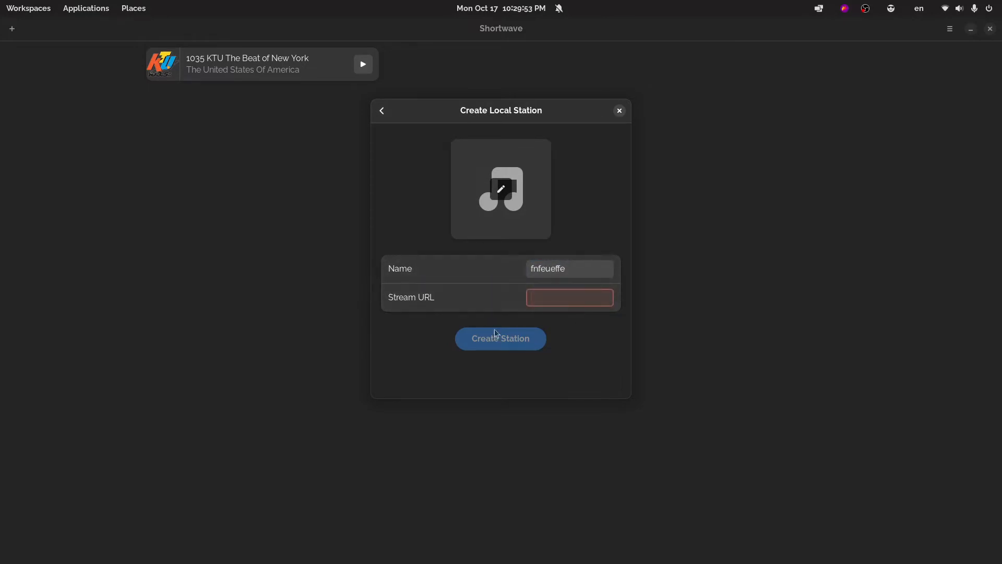
{"action": "mouse_move", "coordinate": [601, 125]}
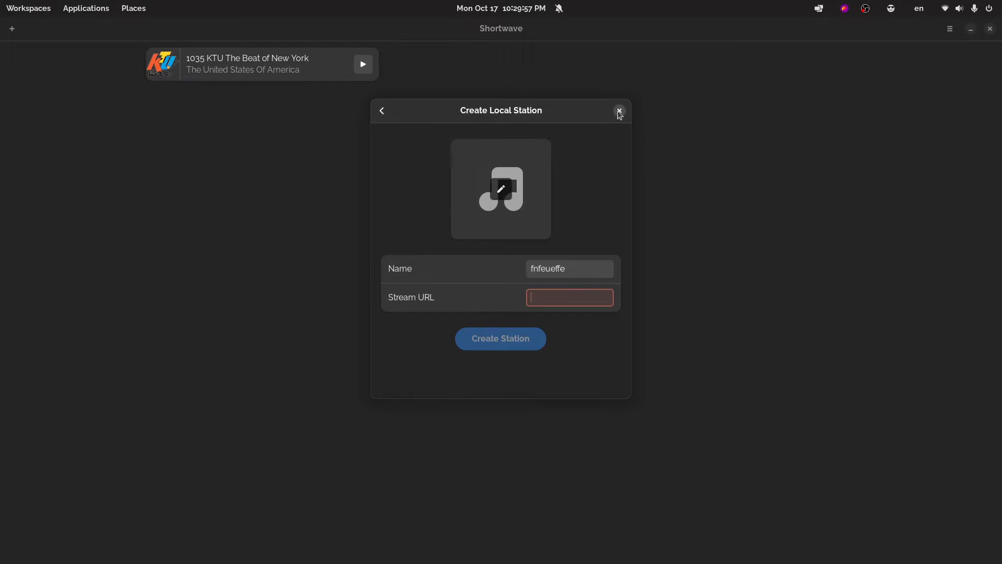
{"action": "left_click", "coordinate": [381, 110]}
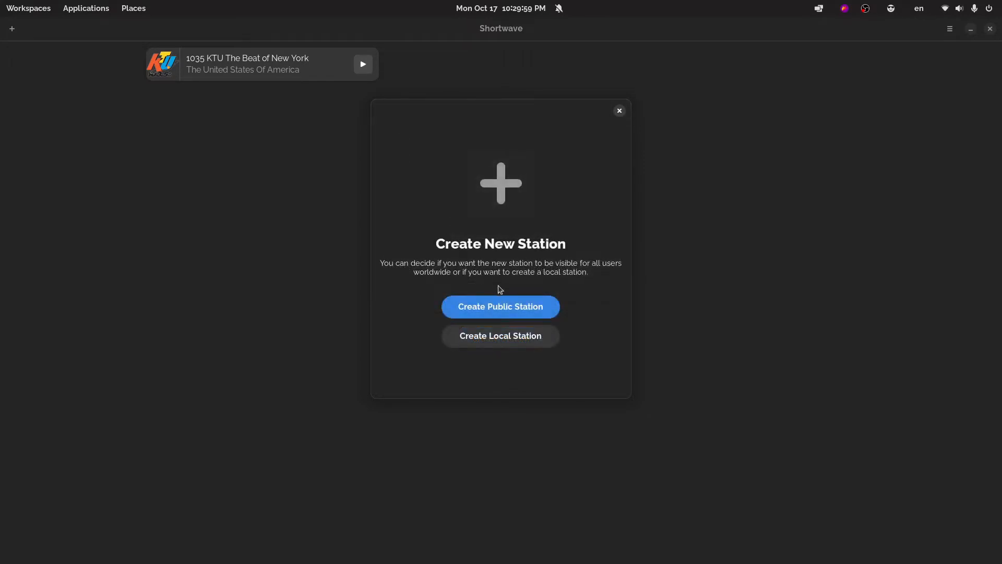
{"action": "mouse_move", "coordinate": [494, 286]}
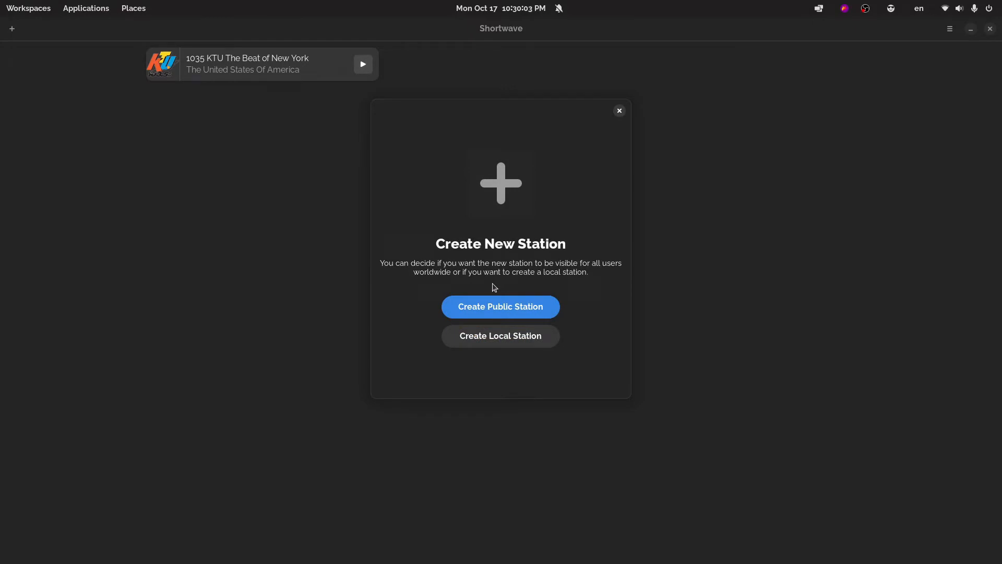
Dismiss the new-station dialog and play 1035 KTU The Beat of New York
{"action": "left_click", "coordinate": [618, 111]}
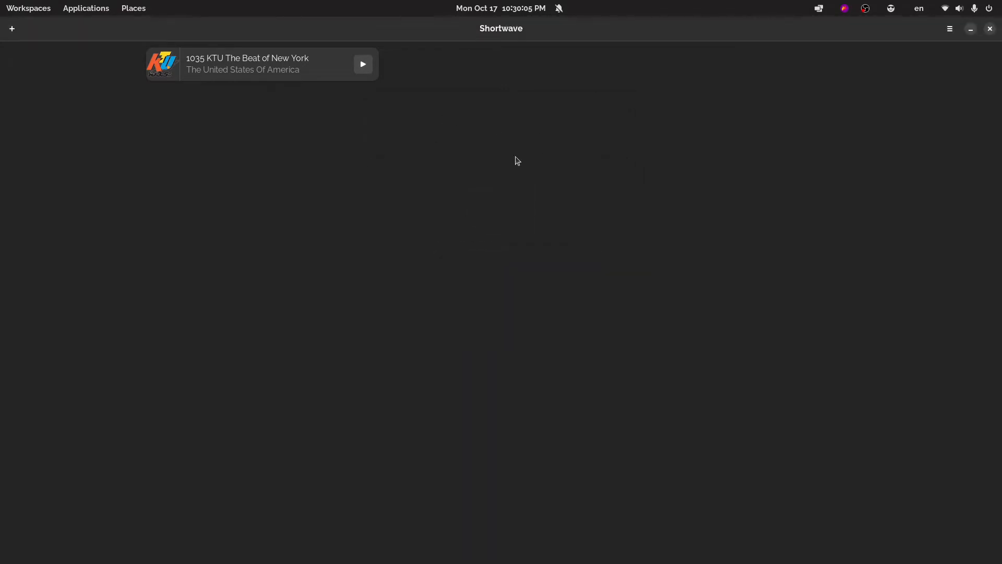
{"action": "mouse_move", "coordinate": [293, 73]}
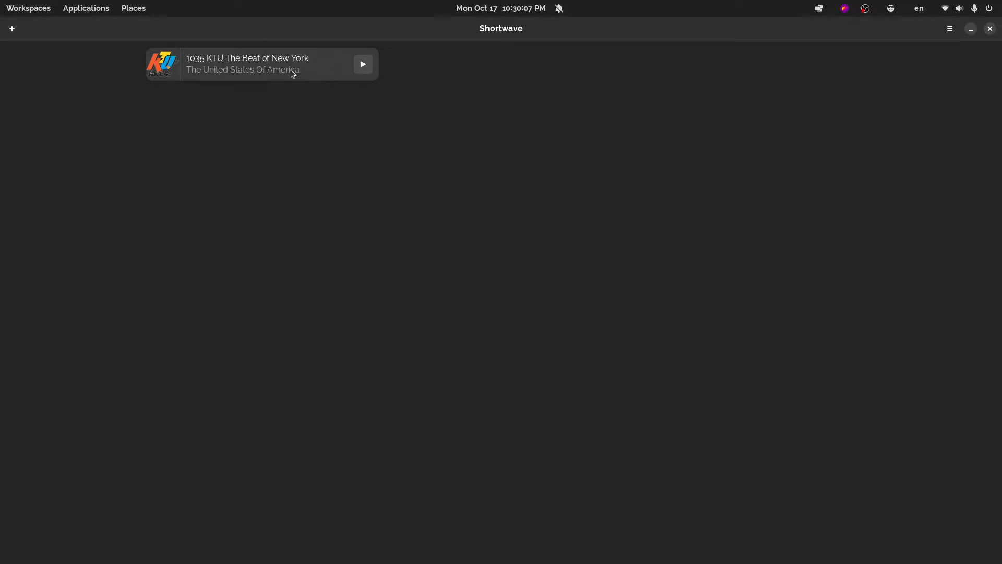
{"action": "mouse_move", "coordinate": [364, 63]}
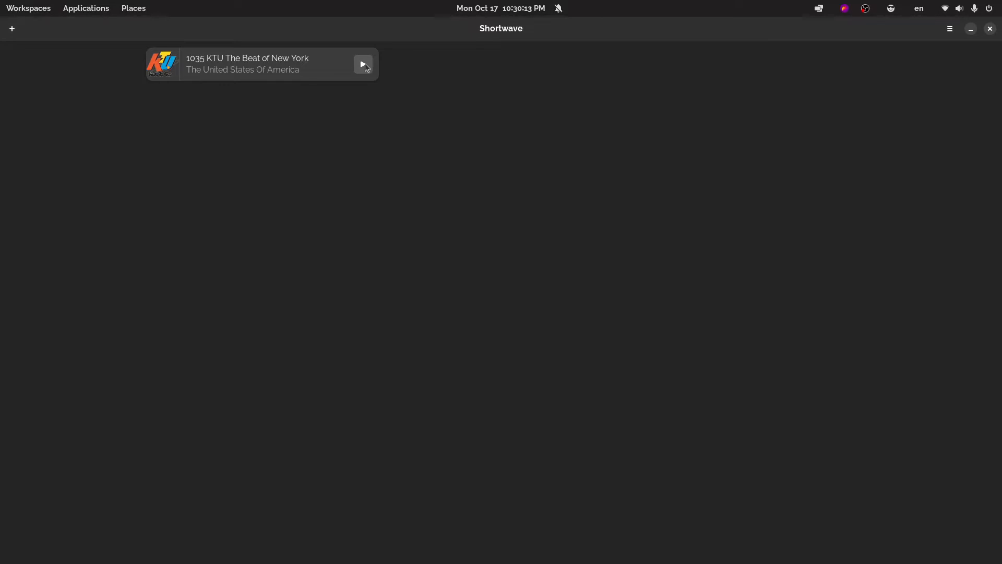
{"action": "left_click", "coordinate": [247, 64]}
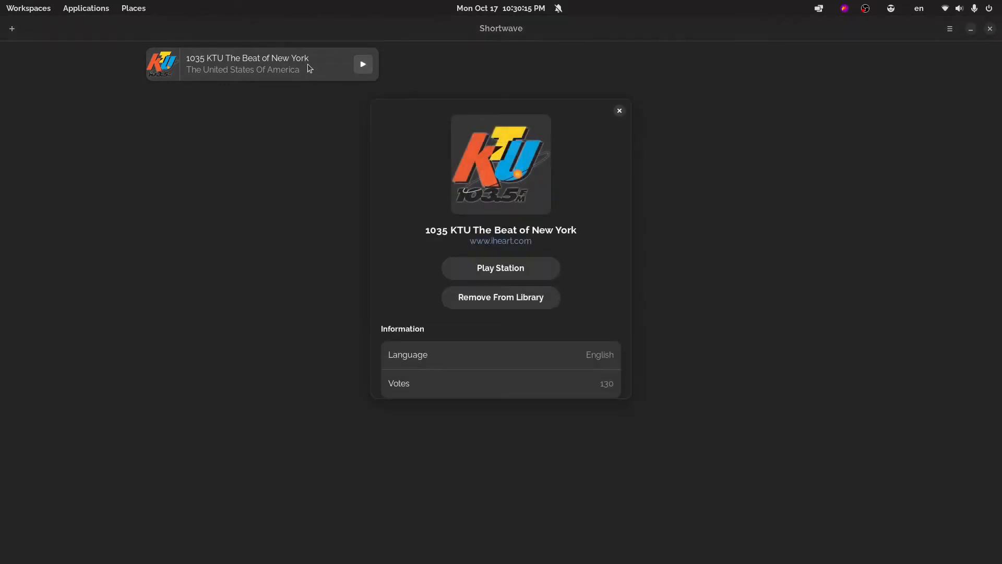
{"action": "left_click", "coordinate": [618, 110]}
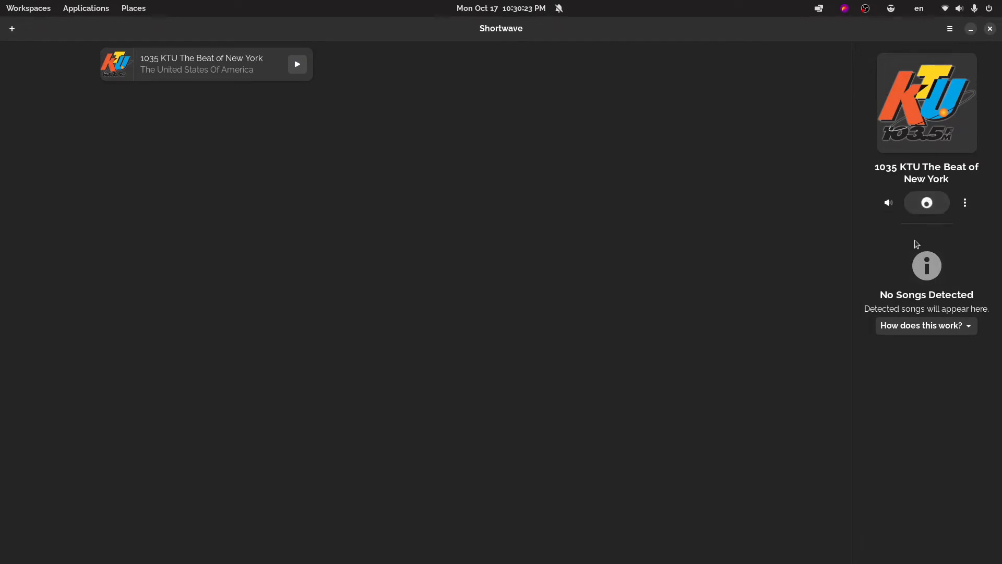
{"action": "mouse_move", "coordinate": [922, 228]}
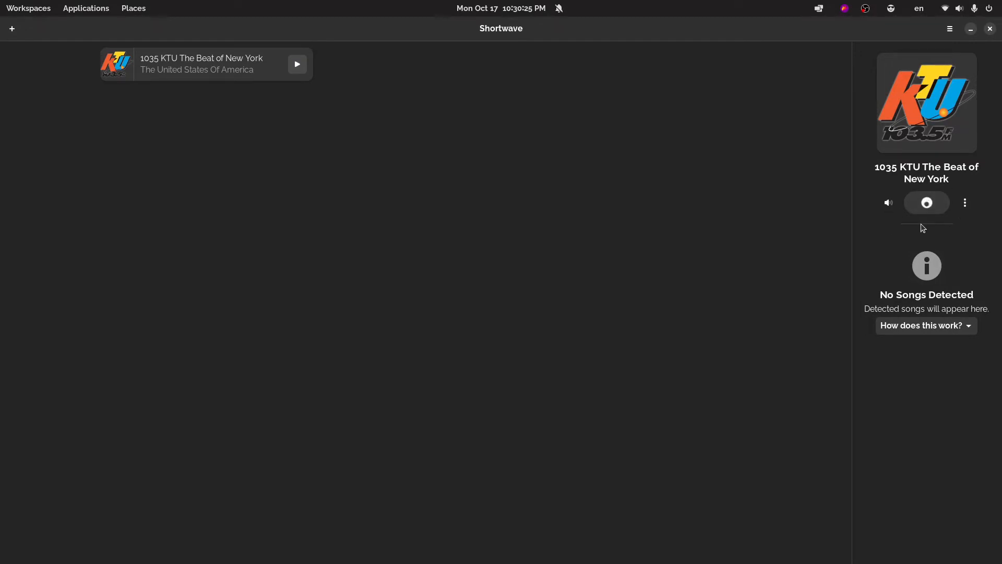
Stop KTU playback, show the volume control and open the player's options menu
{"action": "left_click", "coordinate": [926, 202]}
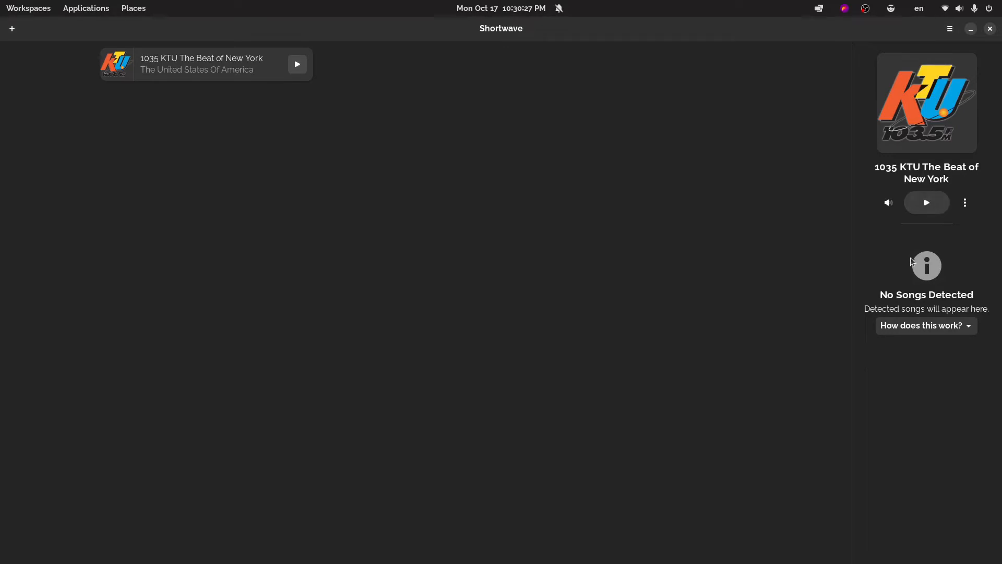
{"action": "left_click", "coordinate": [887, 203]}
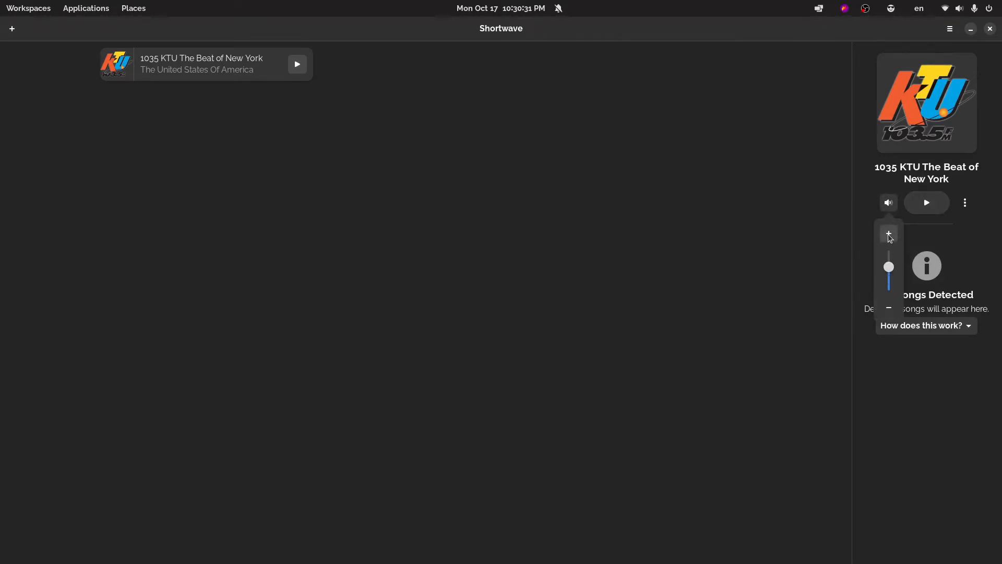
{"action": "mouse_move", "coordinate": [925, 244]}
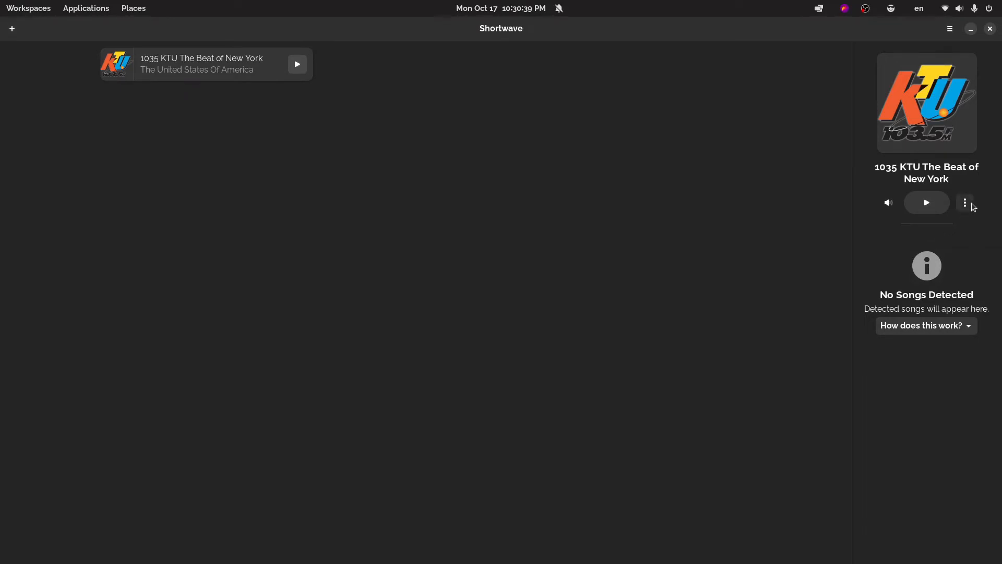
{"action": "left_click", "coordinate": [965, 202]}
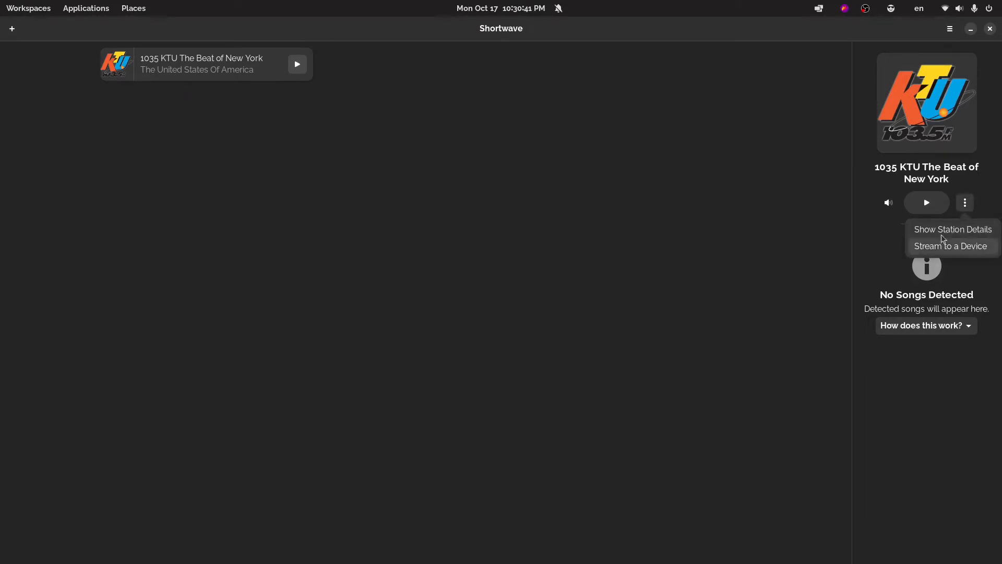
Review the KTU station details, then choose Stream to a Device from the player menu
{"action": "left_click", "coordinate": [952, 228]}
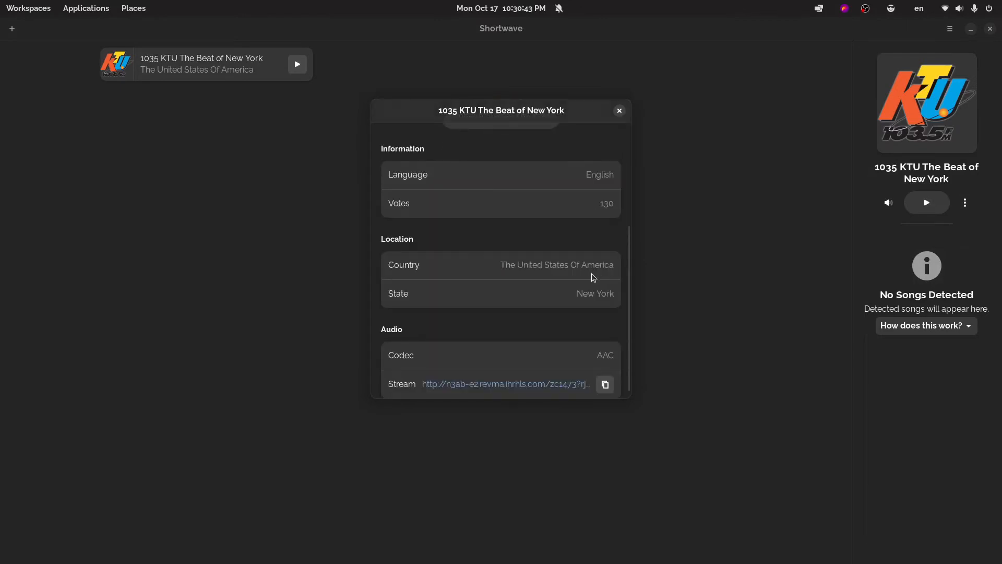
{"action": "scroll", "scroll_direction": "up", "scroll_amount": 3}
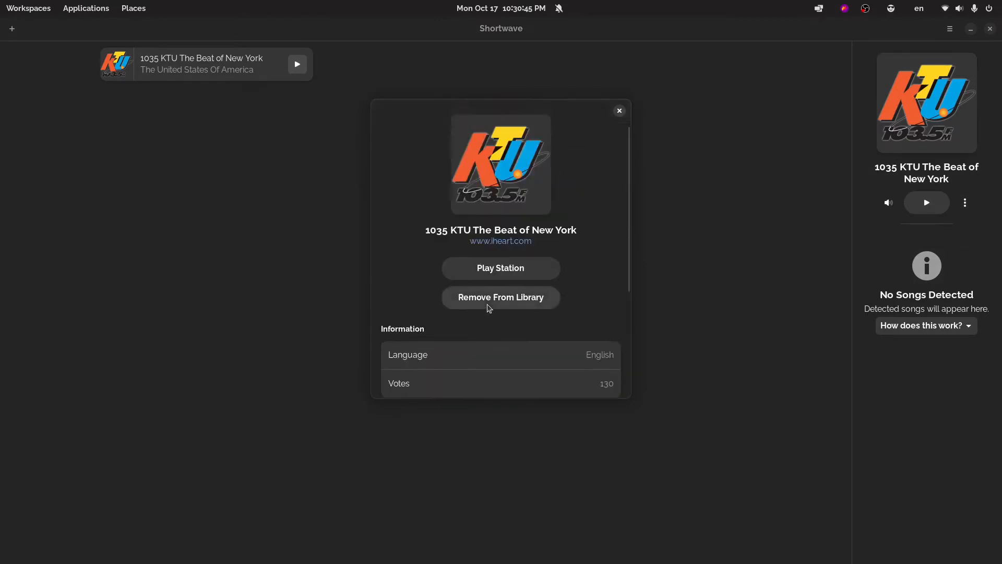
{"action": "left_click", "coordinate": [965, 203]}
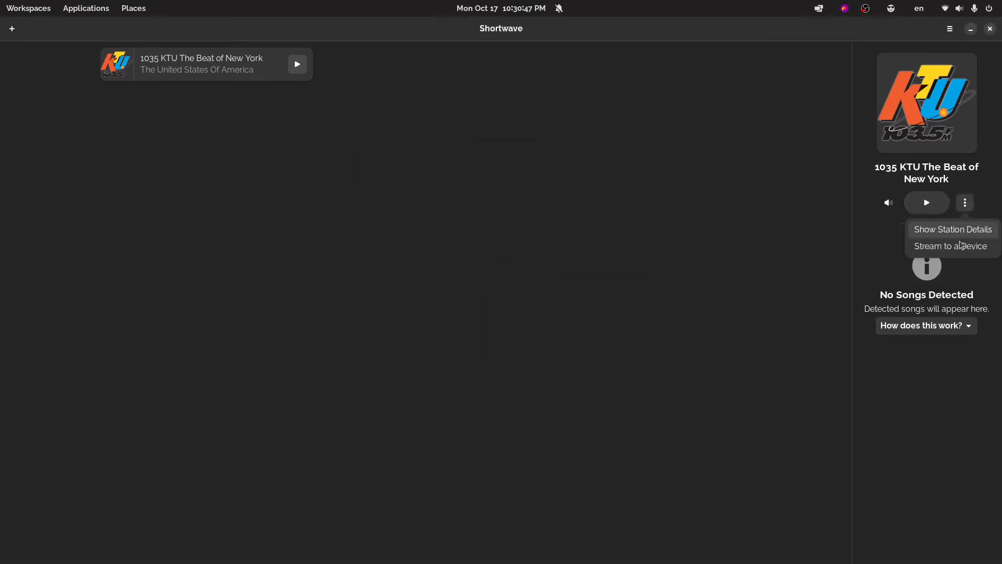
{"action": "mouse_move", "coordinate": [938, 257]}
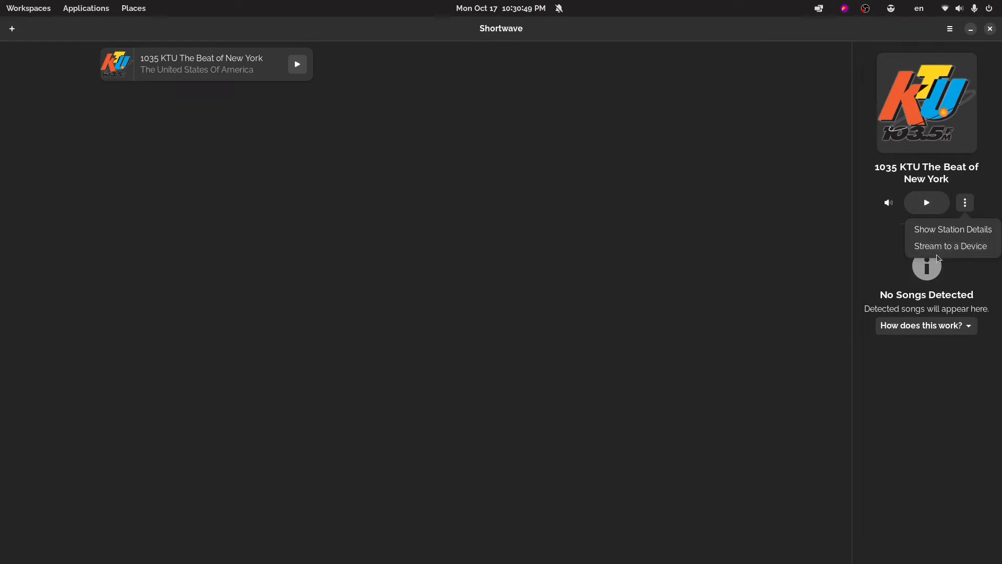
{"action": "left_click", "coordinate": [951, 246]}
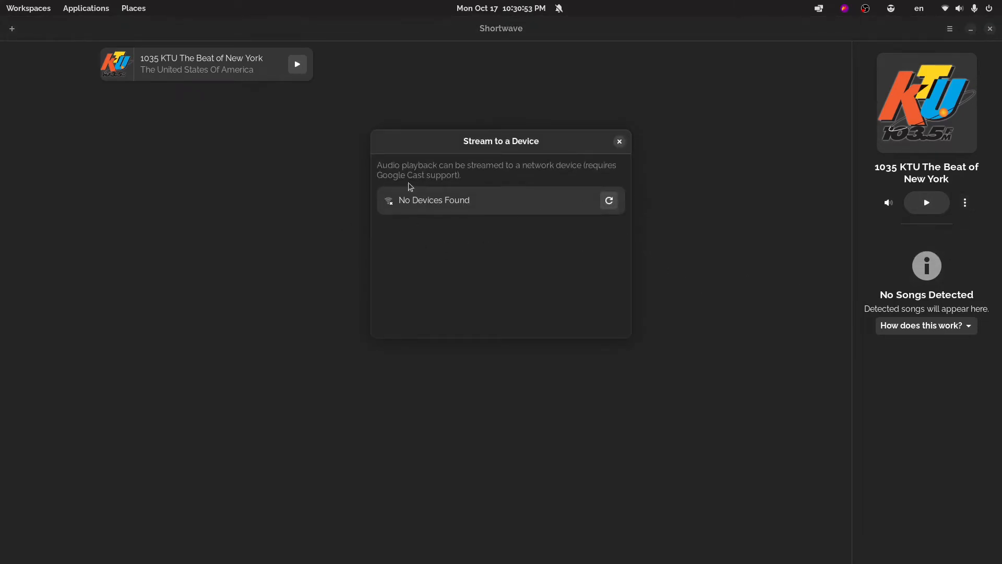
{"action": "mouse_move", "coordinate": [465, 183]}
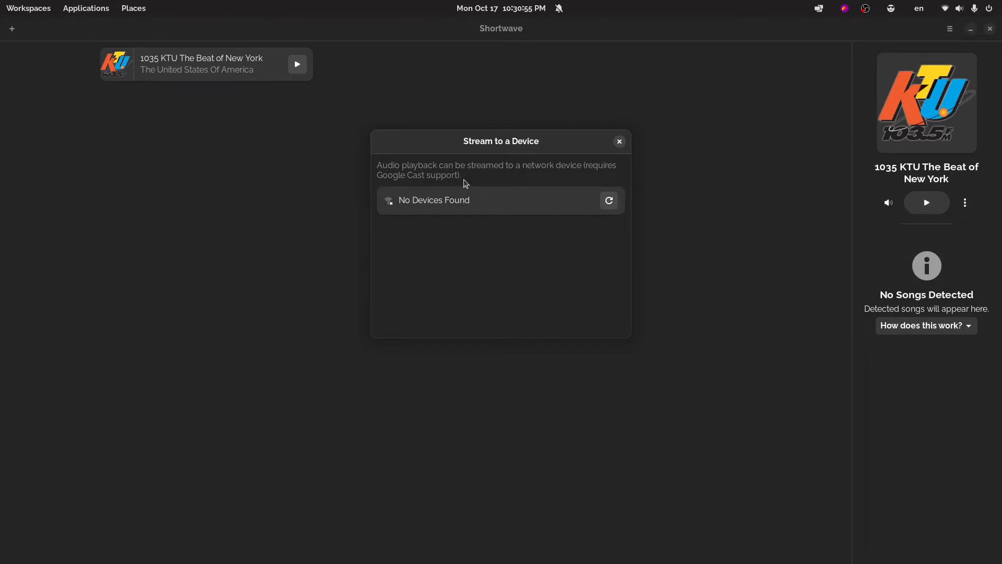
{"action": "mouse_move", "coordinate": [618, 141]}
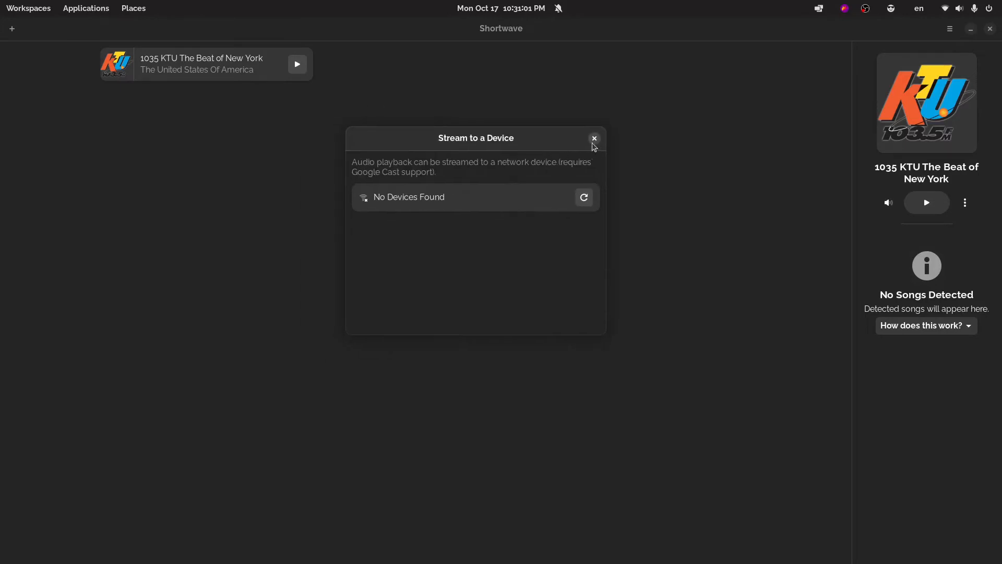
Close the Stream to a Device dialog reporting no devices found
{"action": "left_click", "coordinate": [593, 138]}
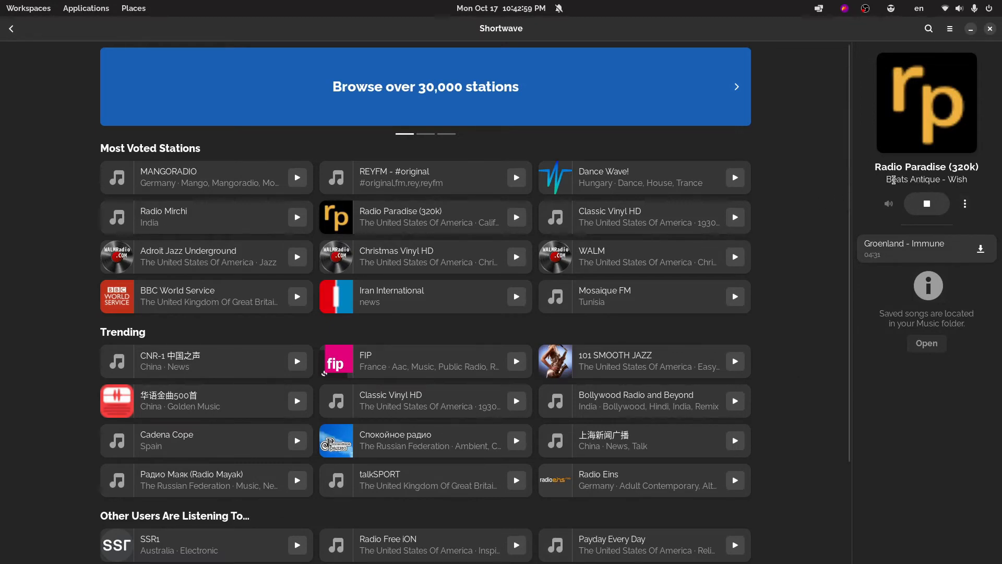
{"action": "mouse_move", "coordinate": [926, 179]}
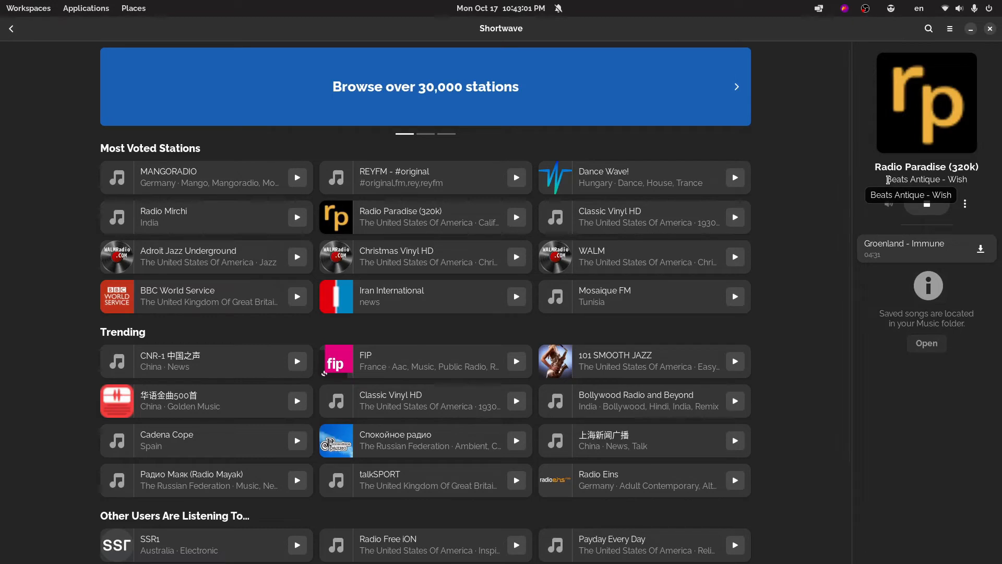
Let Radio Paradise play with Groenland – Immune recorded, select the song title, and open notifications
{"action": "left_click", "coordinate": [926, 203]}
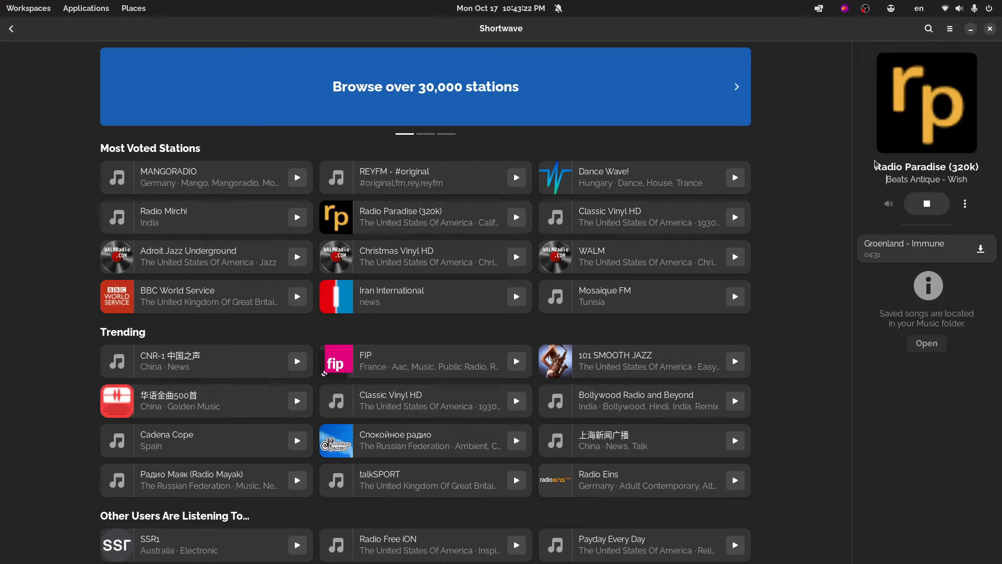
{"action": "mouse_move", "coordinate": [888, 179]}
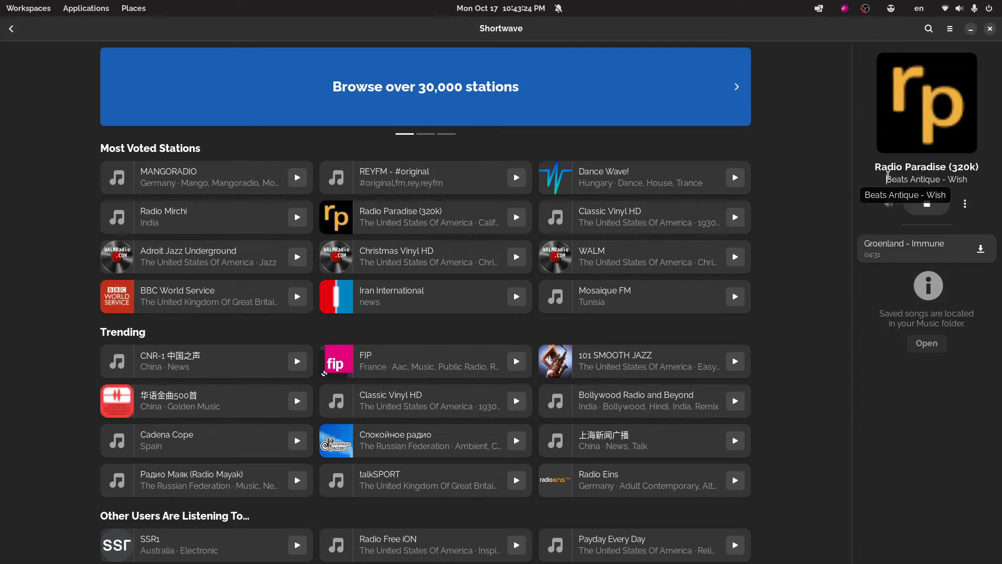
{"action": "left_click", "coordinate": [926, 203]}
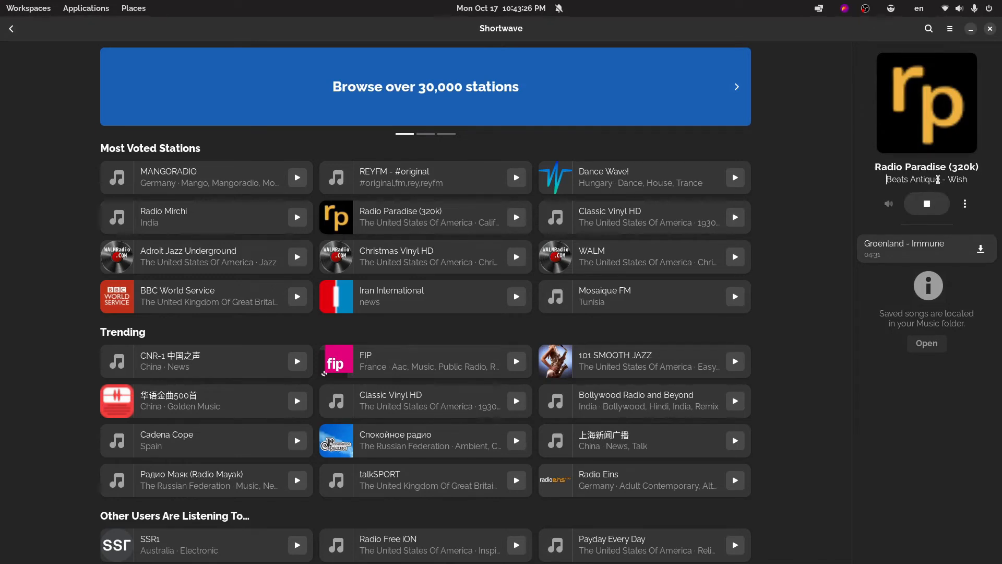
{"action": "mouse_move", "coordinate": [904, 249]}
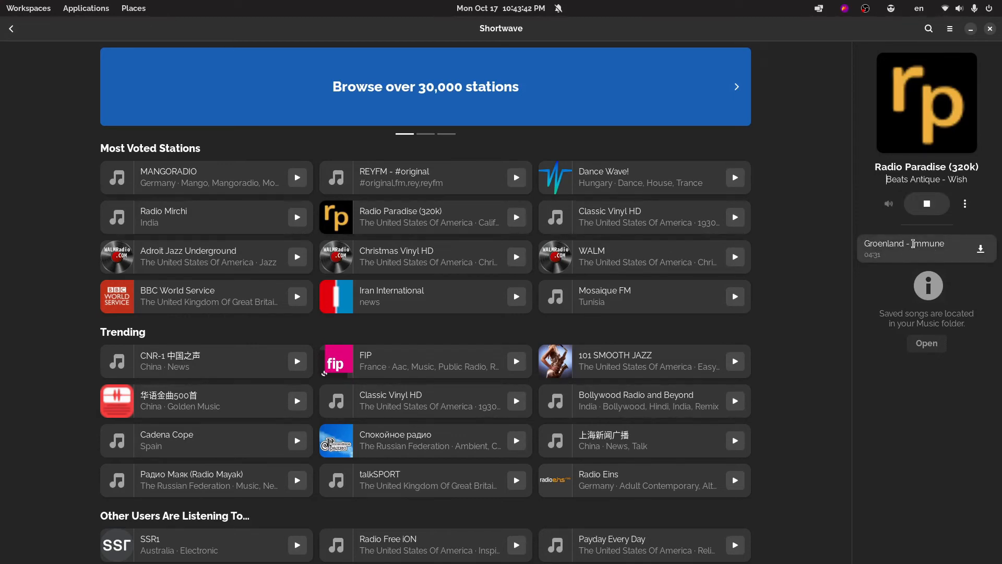
{"action": "mouse_move", "coordinate": [904, 243]}
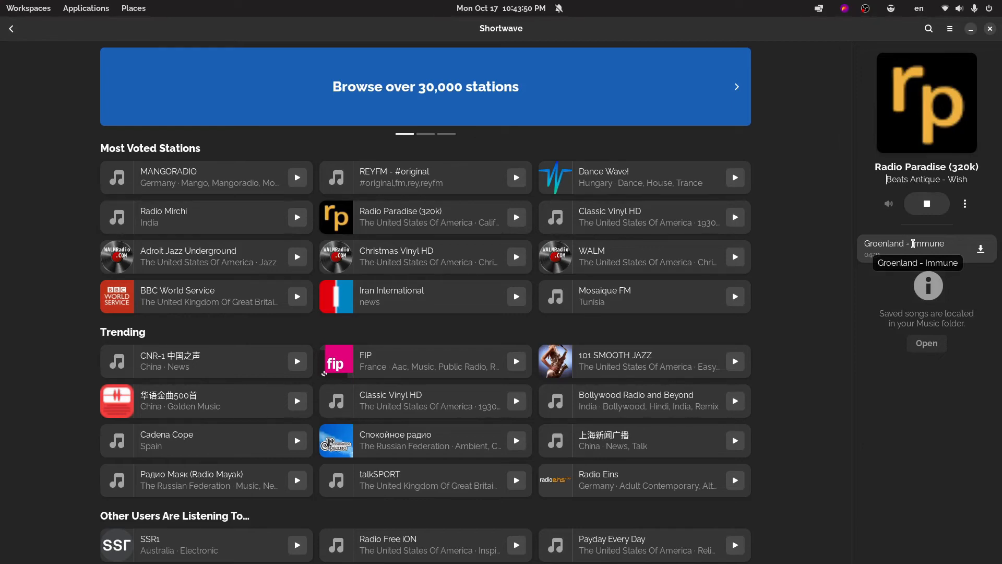
{"action": "mouse_move", "coordinate": [895, 231]}
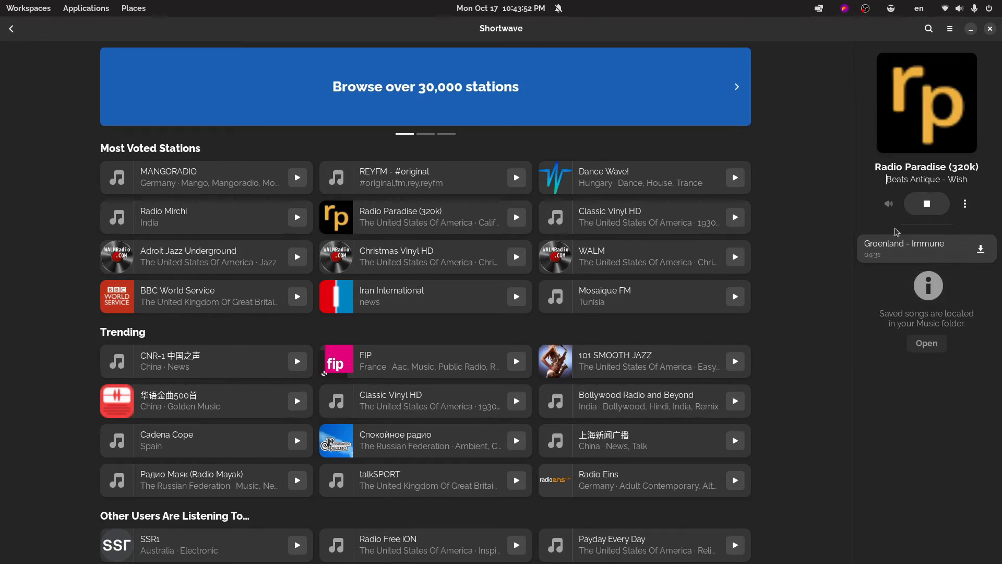
{"action": "mouse_move", "coordinate": [980, 248]}
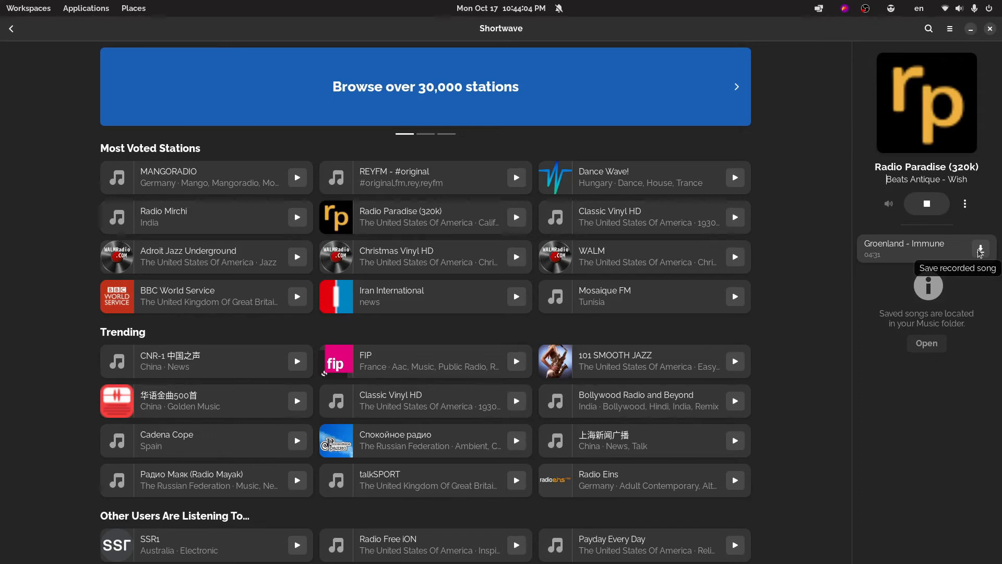
{"action": "mouse_move", "coordinate": [910, 313]}
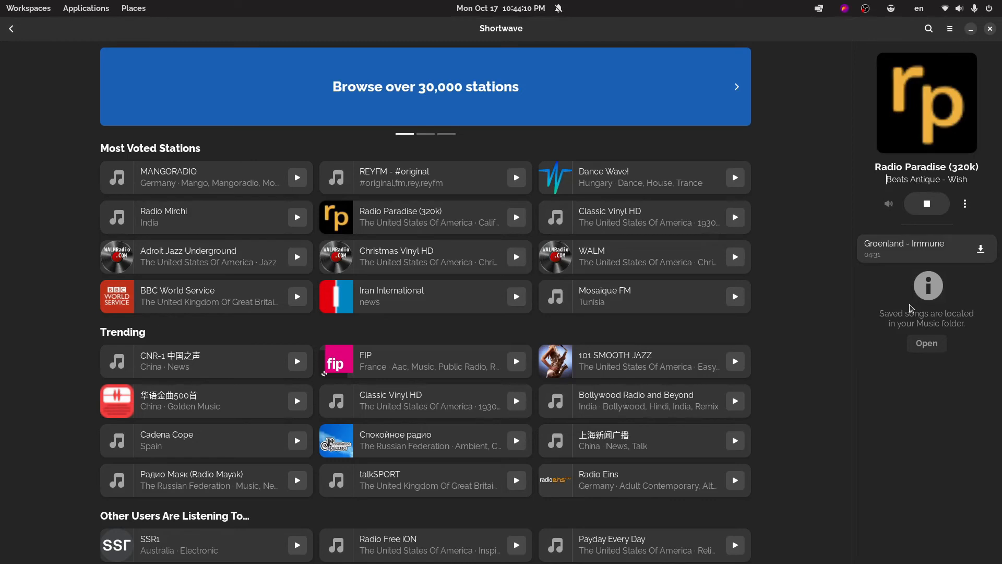
{"action": "mouse_move", "coordinate": [994, 233]}
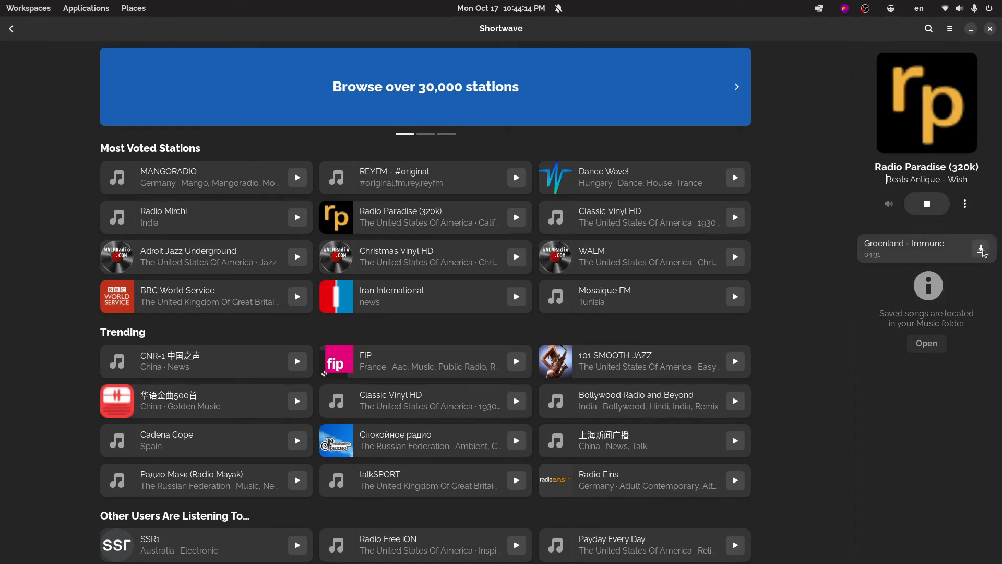
{"action": "mouse_move", "coordinate": [966, 290]}
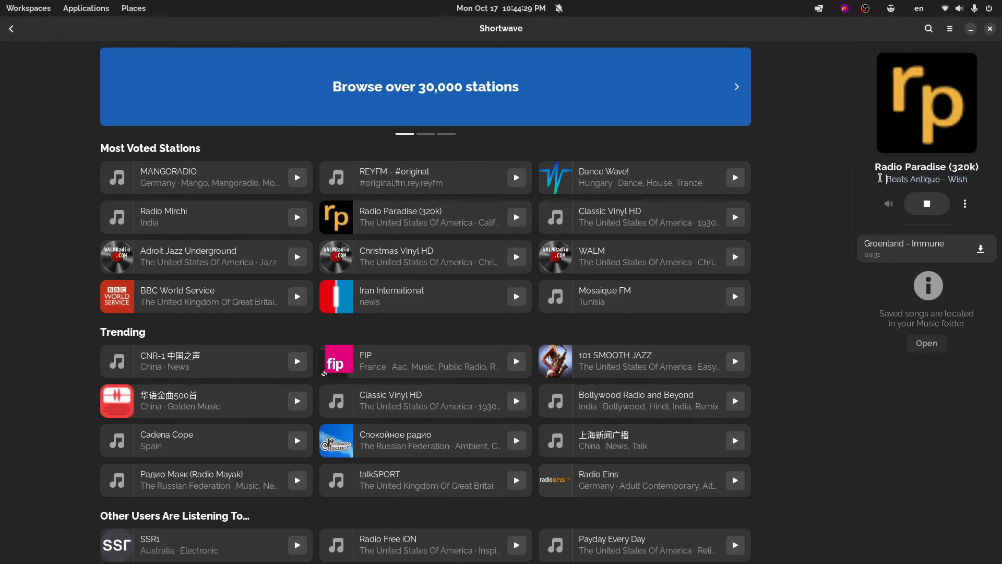
{"action": "mouse_move", "coordinate": [926, 179]}
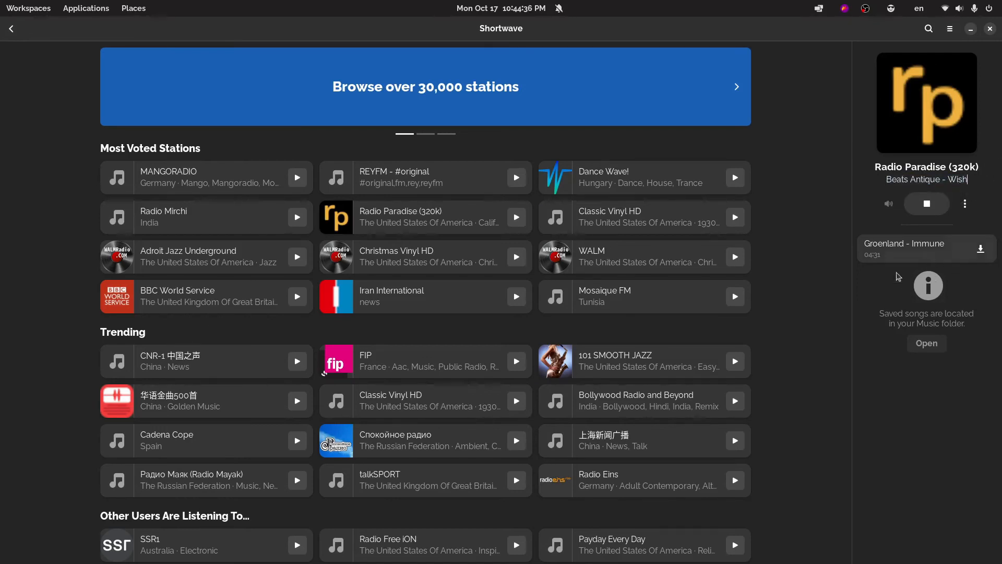
{"action": "left_click", "coordinate": [501, 9]}
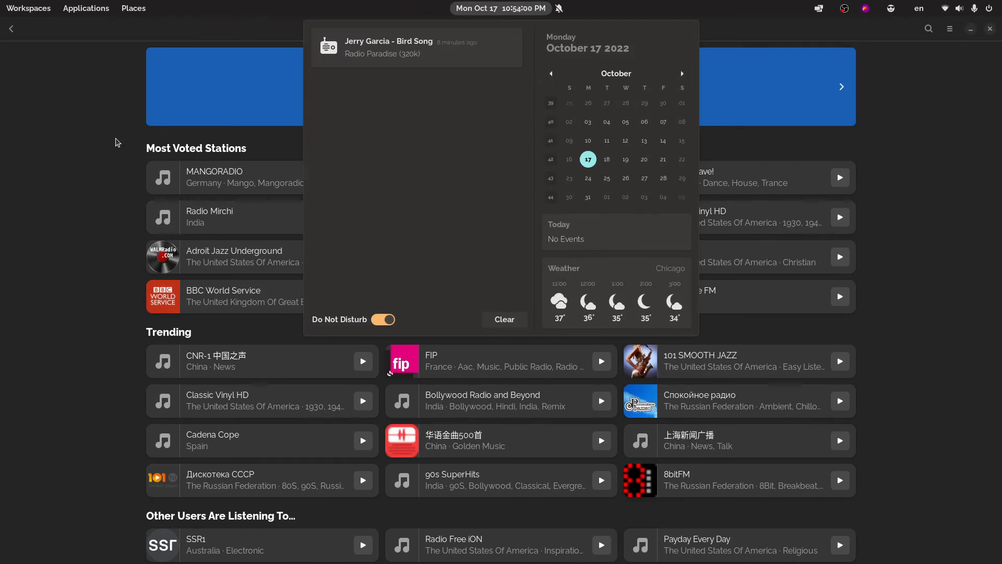
{"action": "mouse_move", "coordinate": [296, 189]}
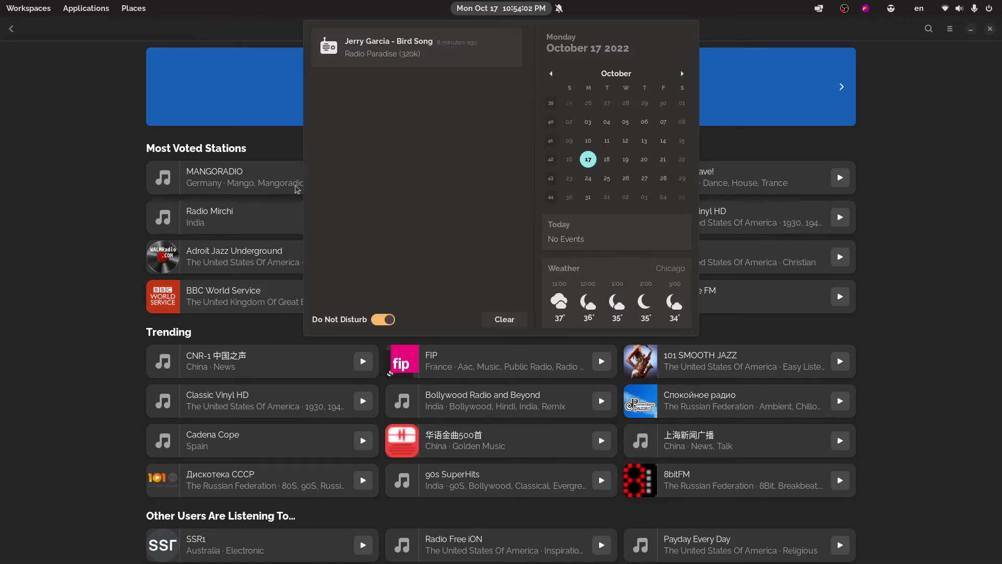
{"action": "mouse_move", "coordinate": [417, 188]}
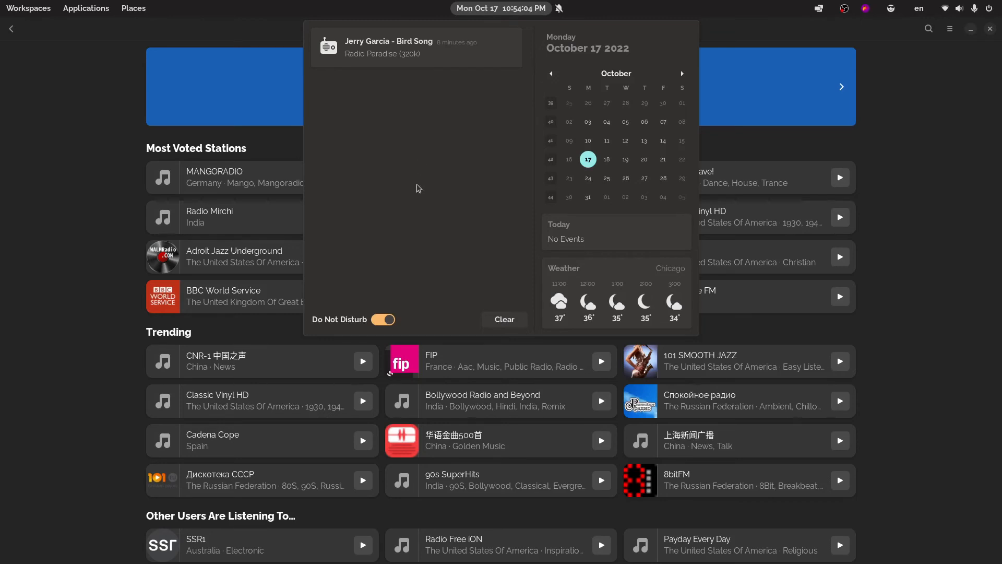
{"action": "mouse_move", "coordinate": [464, 93]}
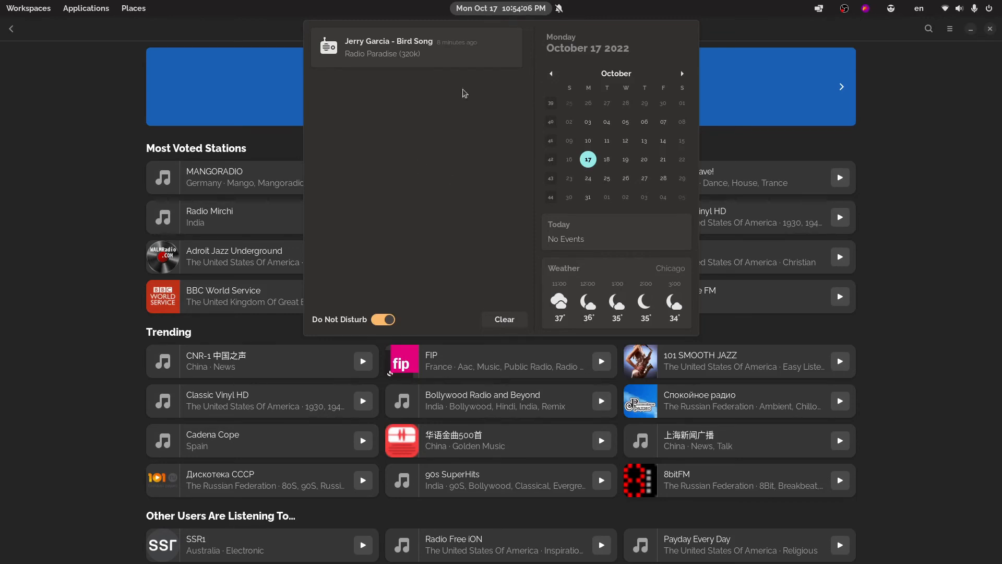
{"action": "mouse_move", "coordinate": [791, 315]}
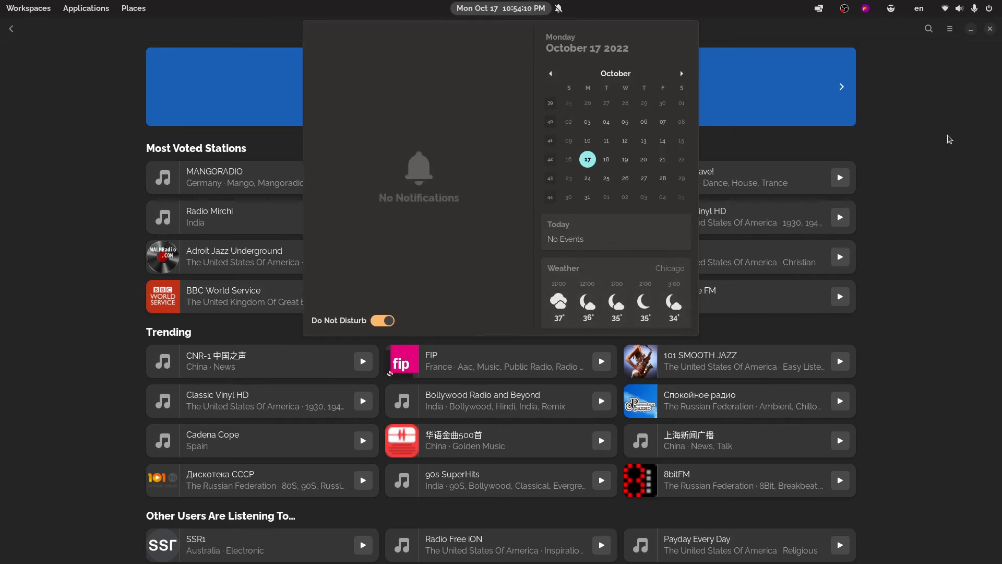
Open Shortwave's main menu over the discover page
{"action": "left_click", "coordinate": [949, 28]}
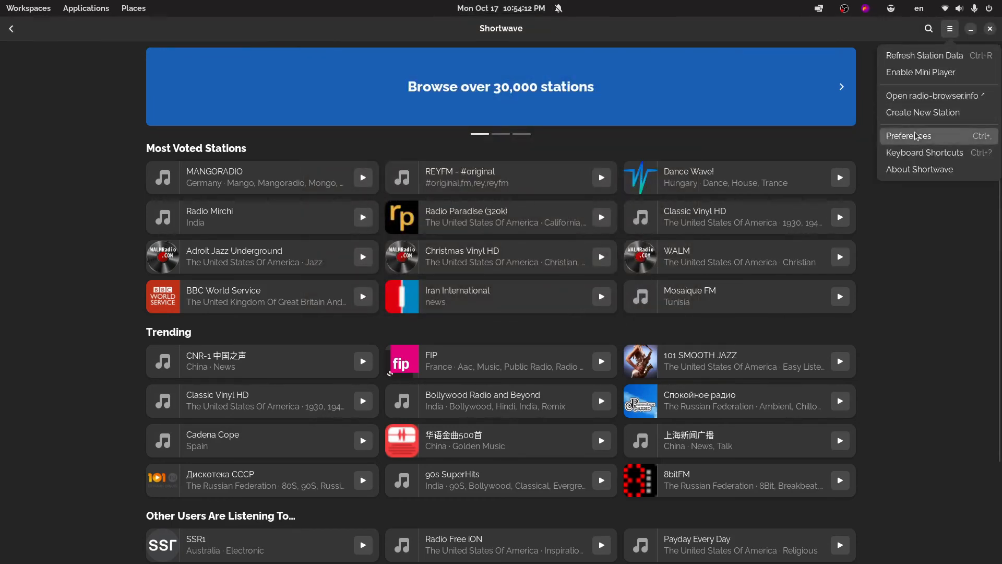
{"action": "left_click", "coordinate": [909, 136]}
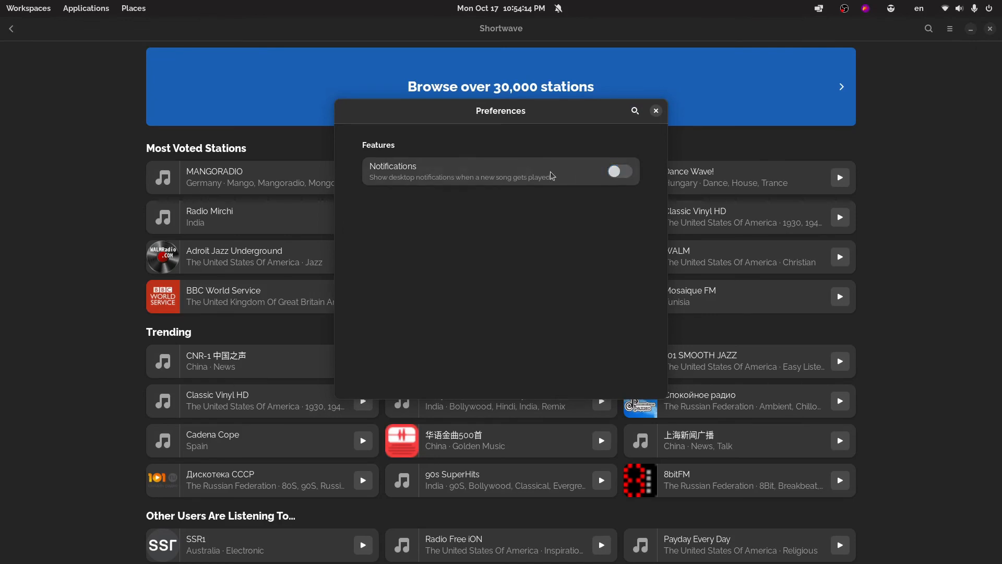
{"action": "mouse_move", "coordinate": [471, 177]}
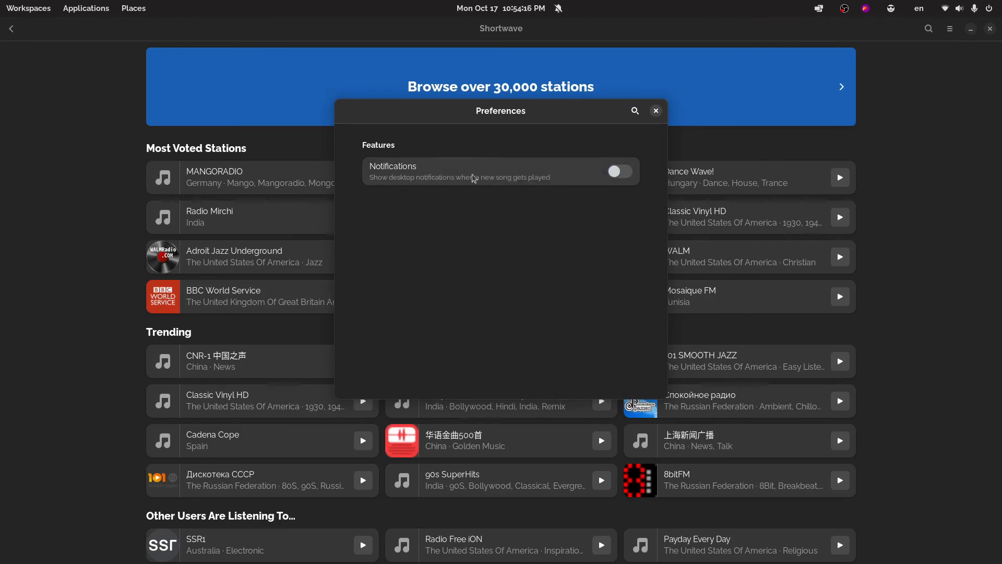
{"action": "left_click", "coordinate": [655, 110]}
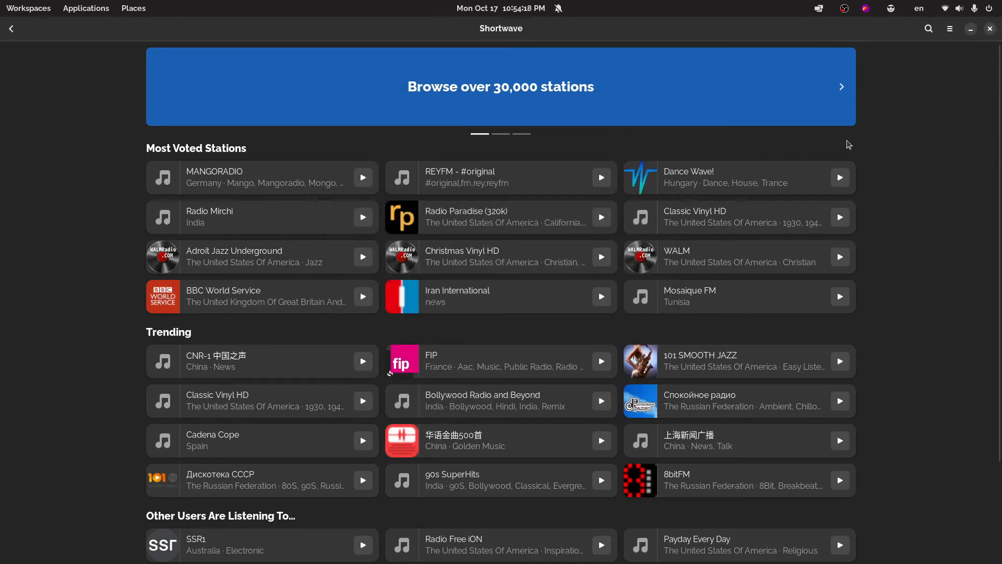
{"action": "mouse_move", "coordinate": [918, 157]}
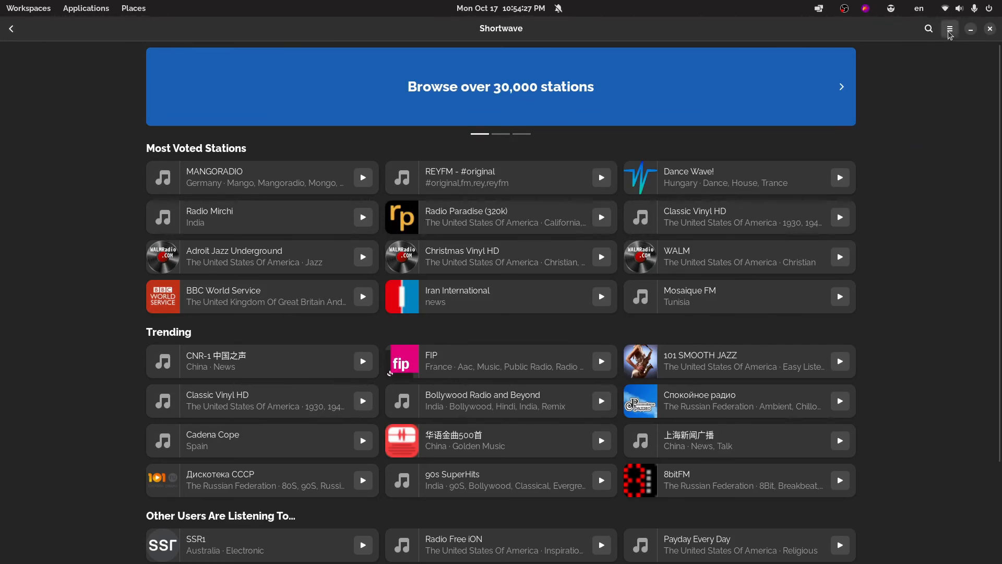
{"action": "left_click", "coordinate": [950, 29]}
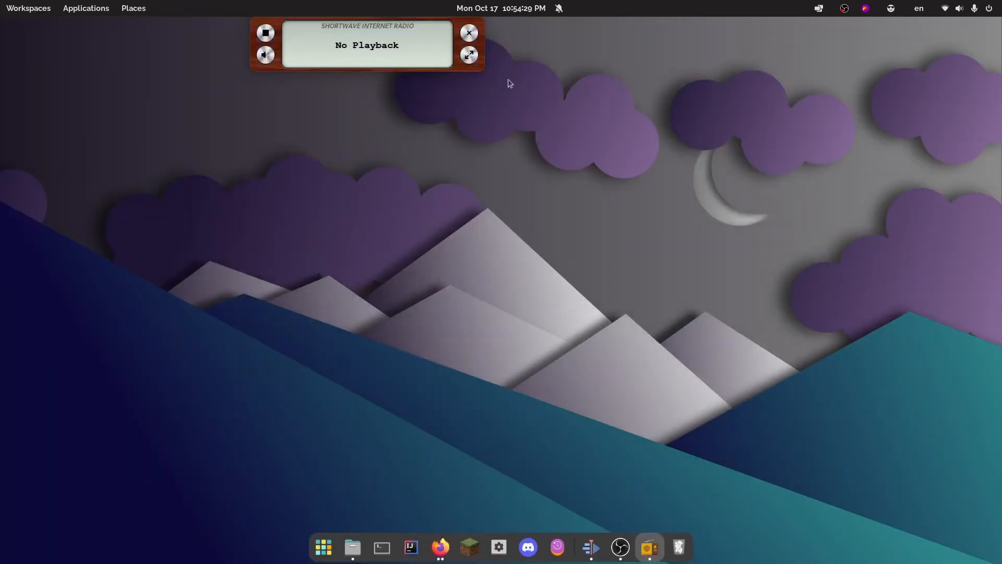
{"action": "left_click_drag", "start_coordinate": [367, 25], "coordinate": [414, 188]}
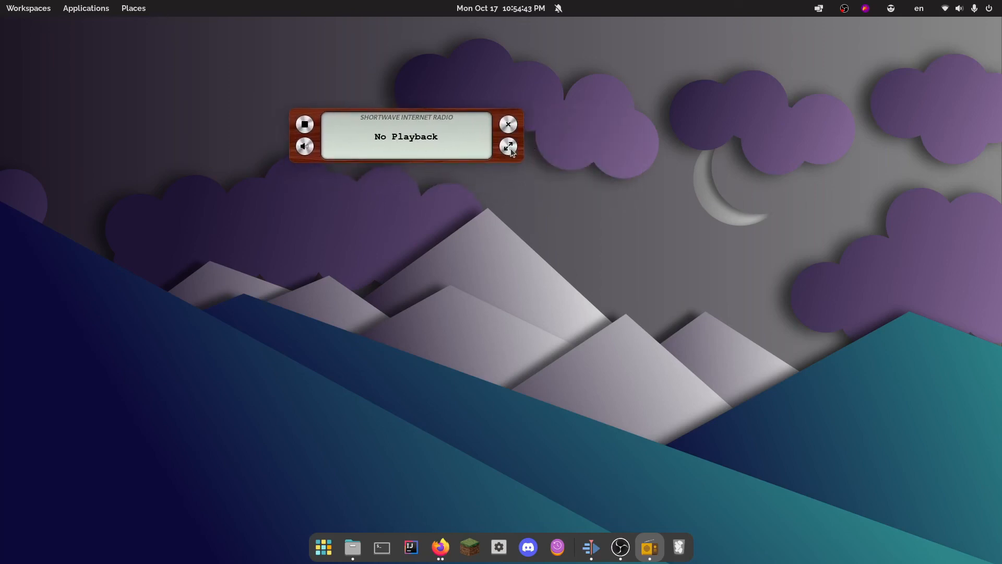
{"action": "left_click", "coordinate": [508, 145]}
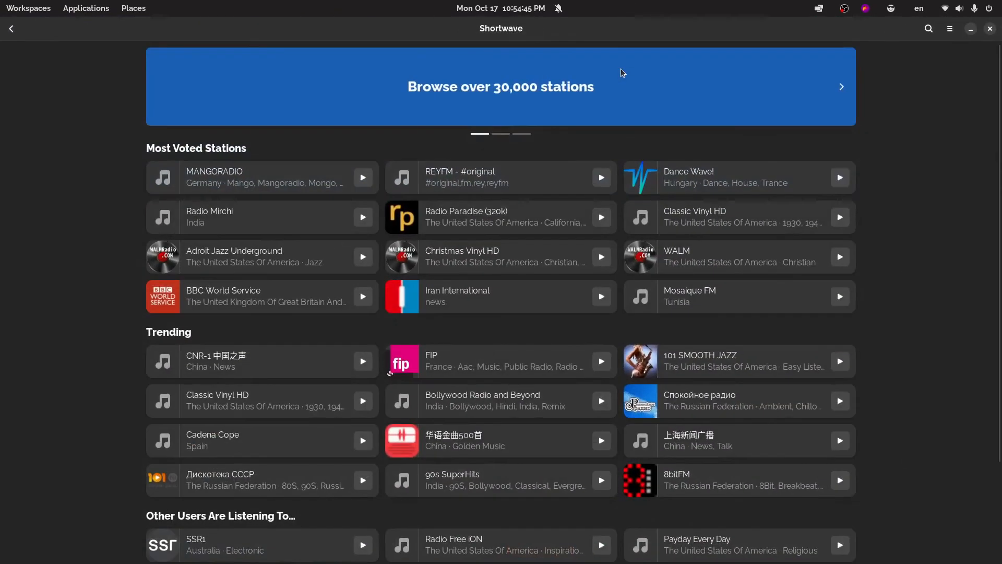
{"action": "mouse_move", "coordinate": [887, 159]}
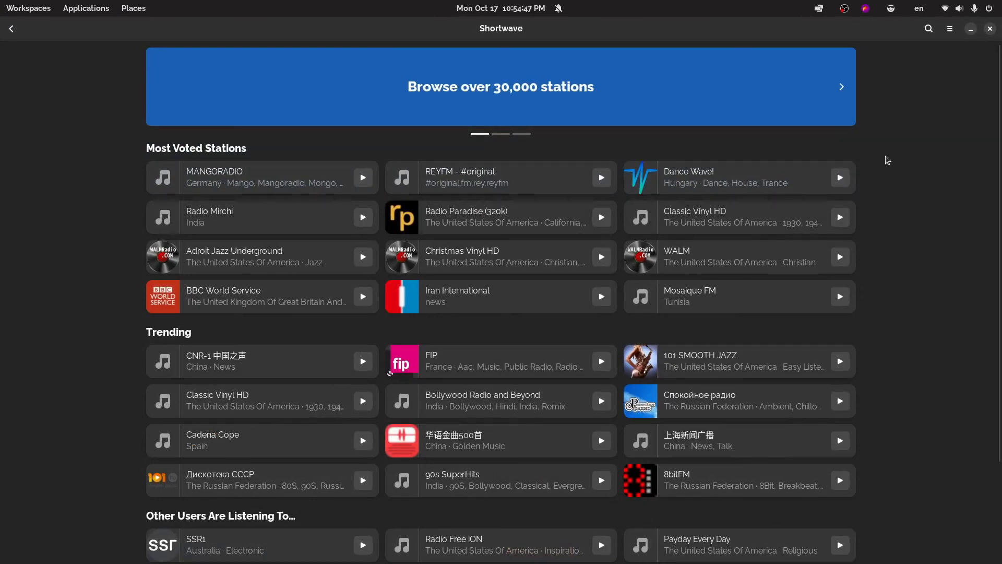
{"action": "mouse_move", "coordinate": [949, 28]}
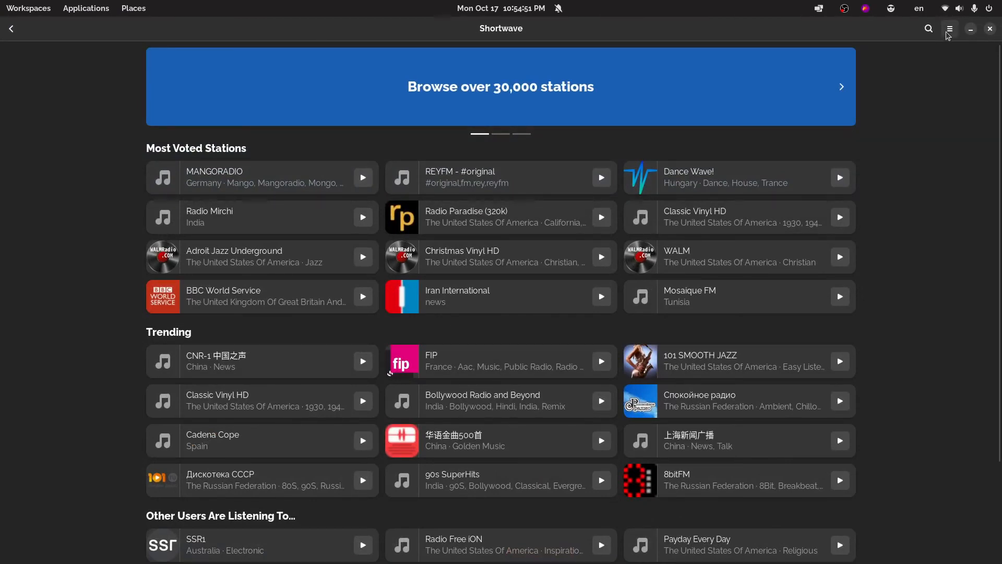
{"action": "left_click", "coordinate": [500, 86]}
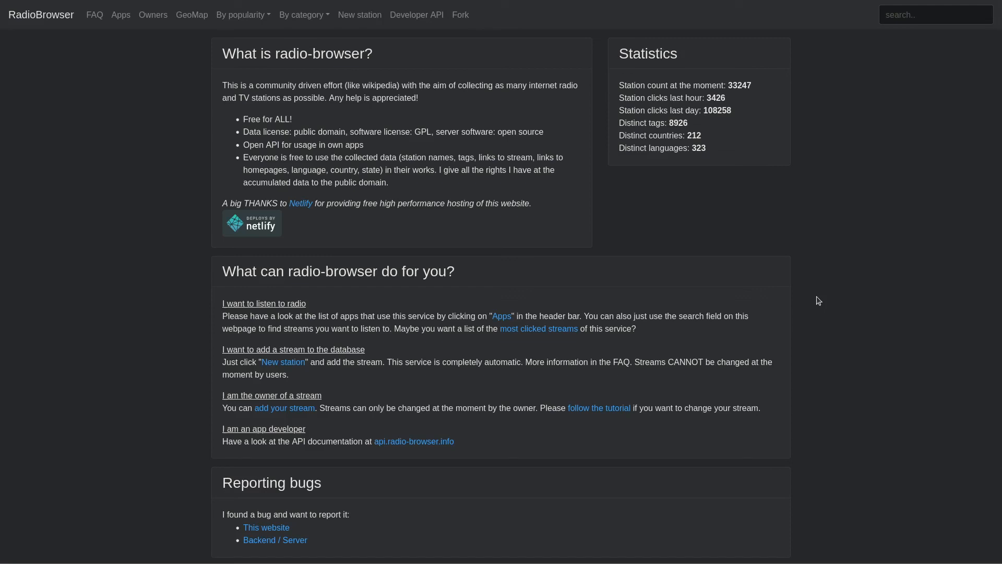
{"action": "mouse_move", "coordinate": [252, 82]}
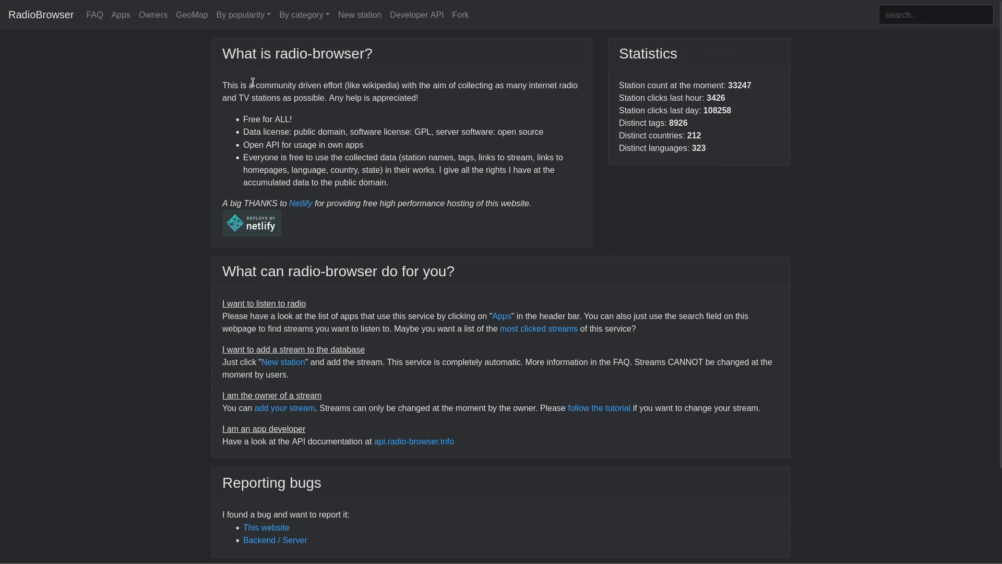
{"action": "mouse_move", "coordinate": [477, 100]}
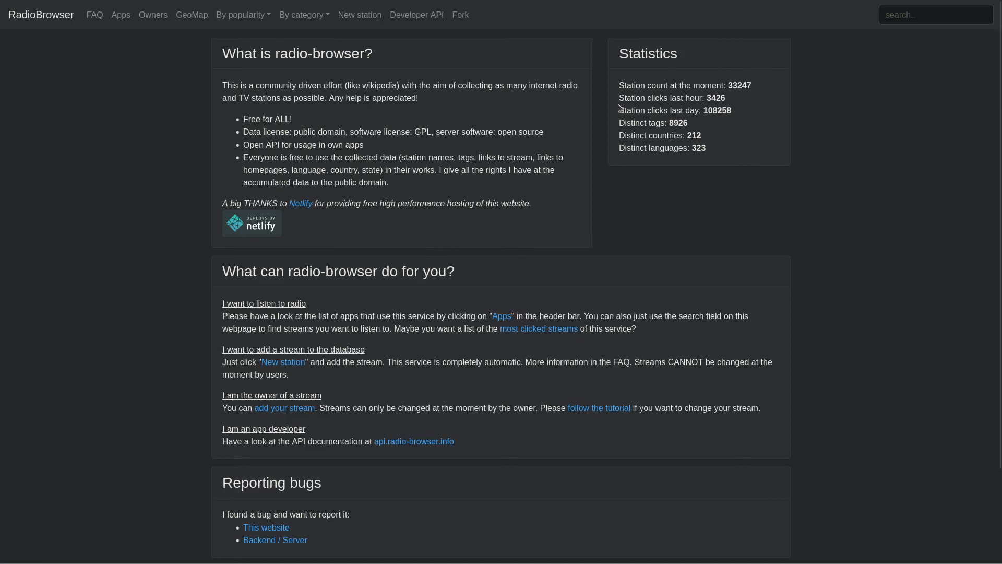
{"action": "mouse_move", "coordinate": [736, 150]}
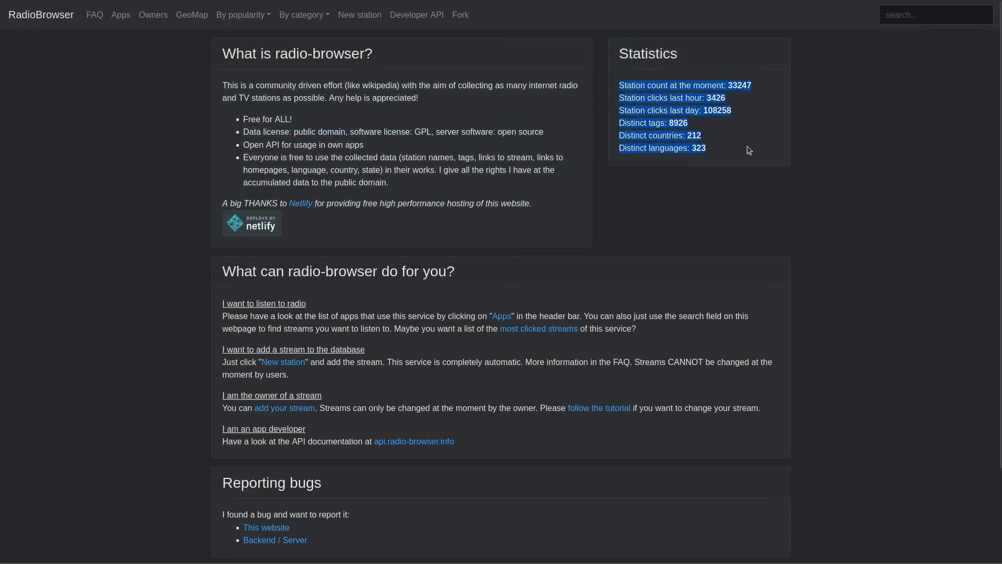
{"action": "mouse_move", "coordinate": [588, 194]}
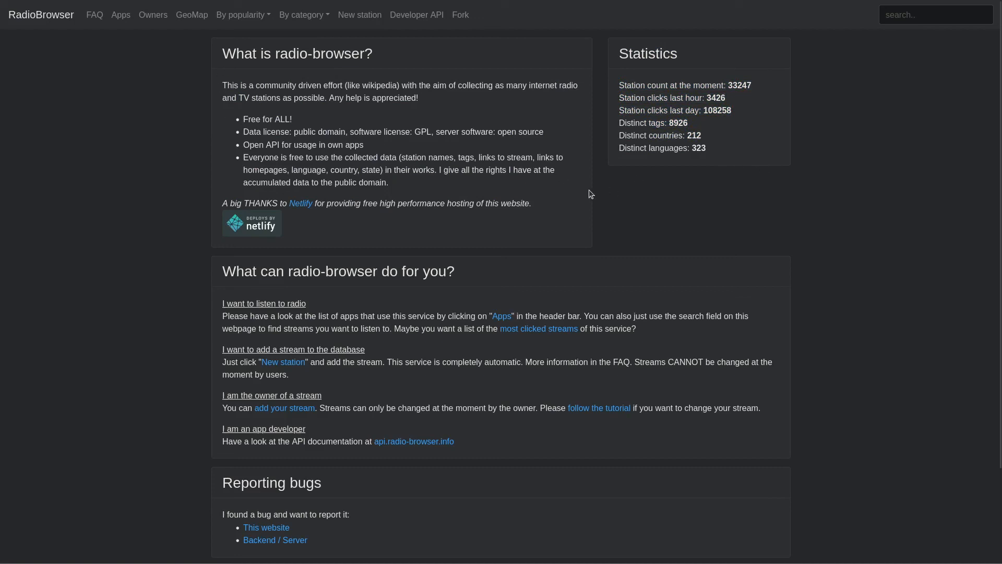
{"action": "mouse_move", "coordinate": [694, 218]}
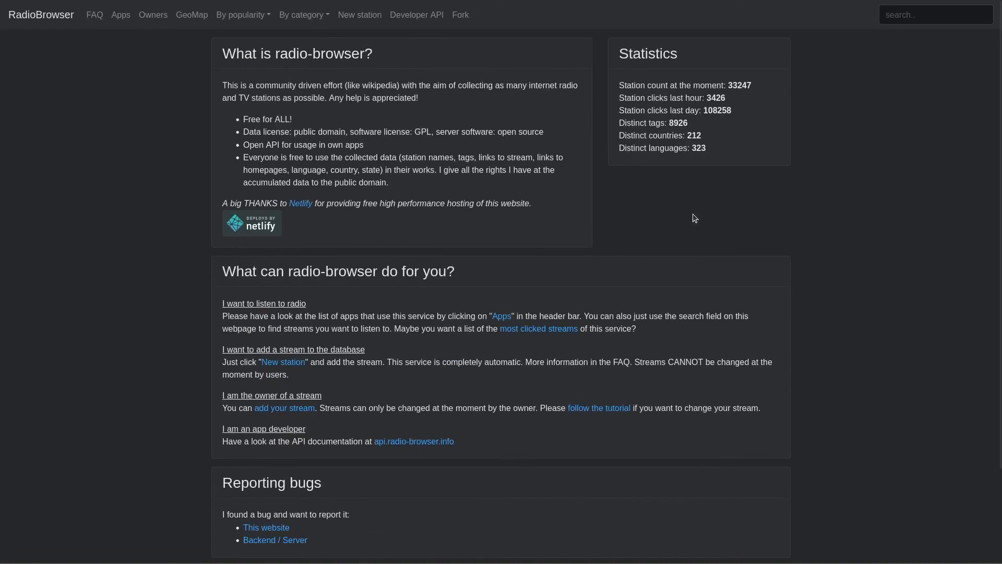